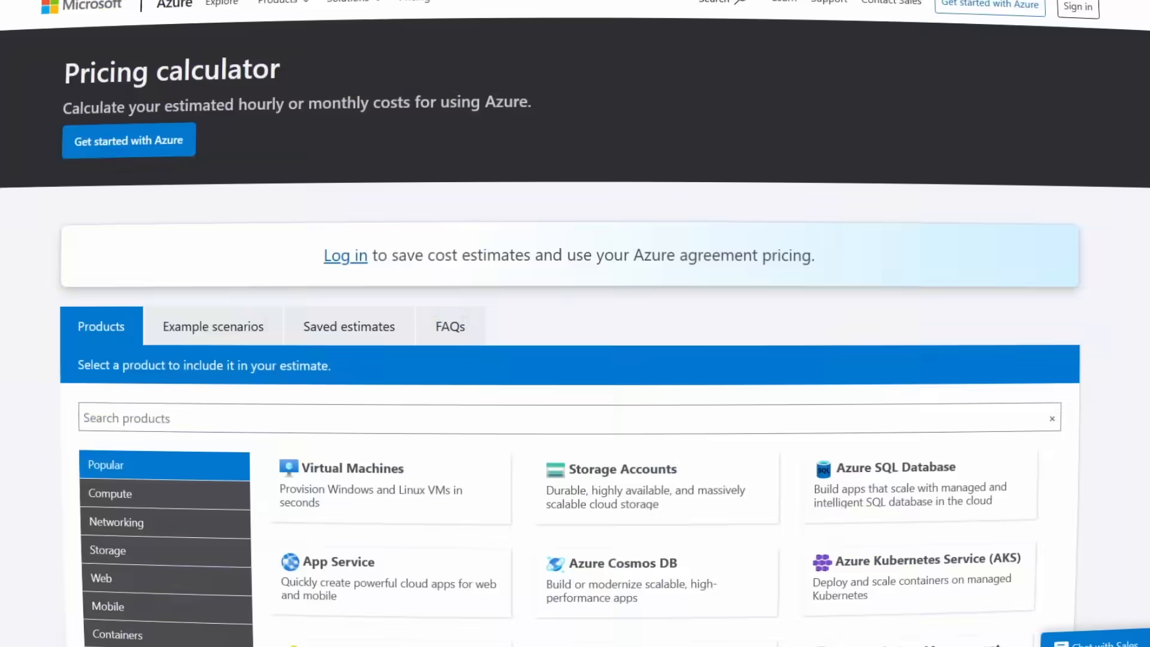
Return to the Azure portal home tab and launch Azure Advisor from Azure services
{"action": "left_click", "coordinate": [565, 27]}
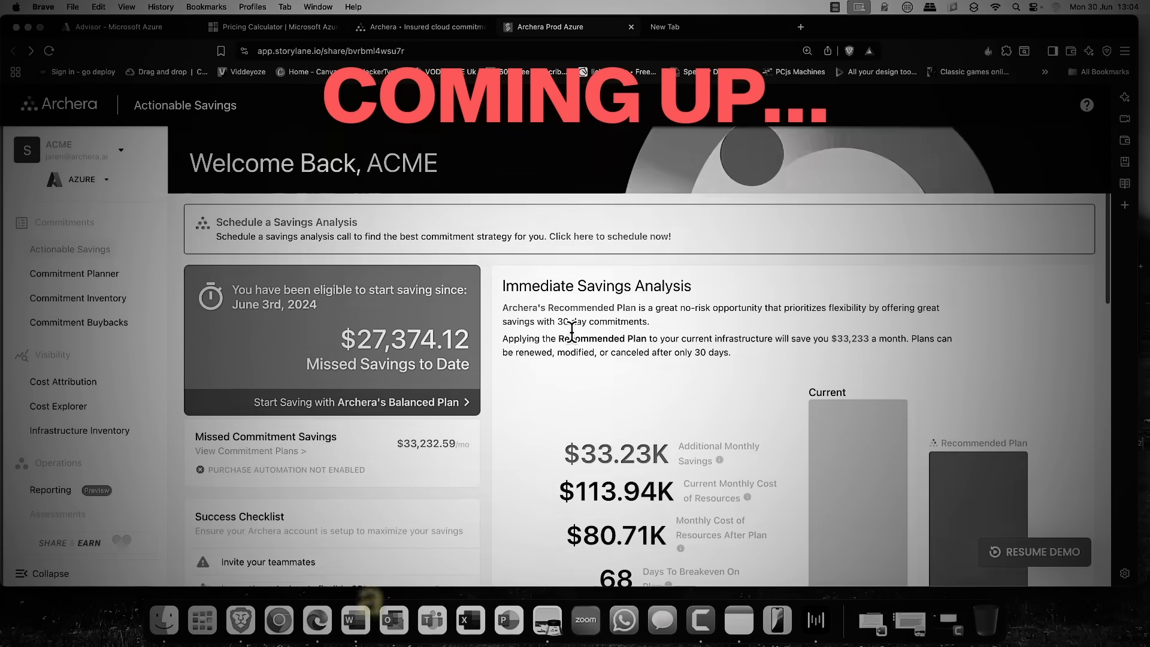
{"action": "scroll", "scroll_direction": "down", "scroll_amount": 3}
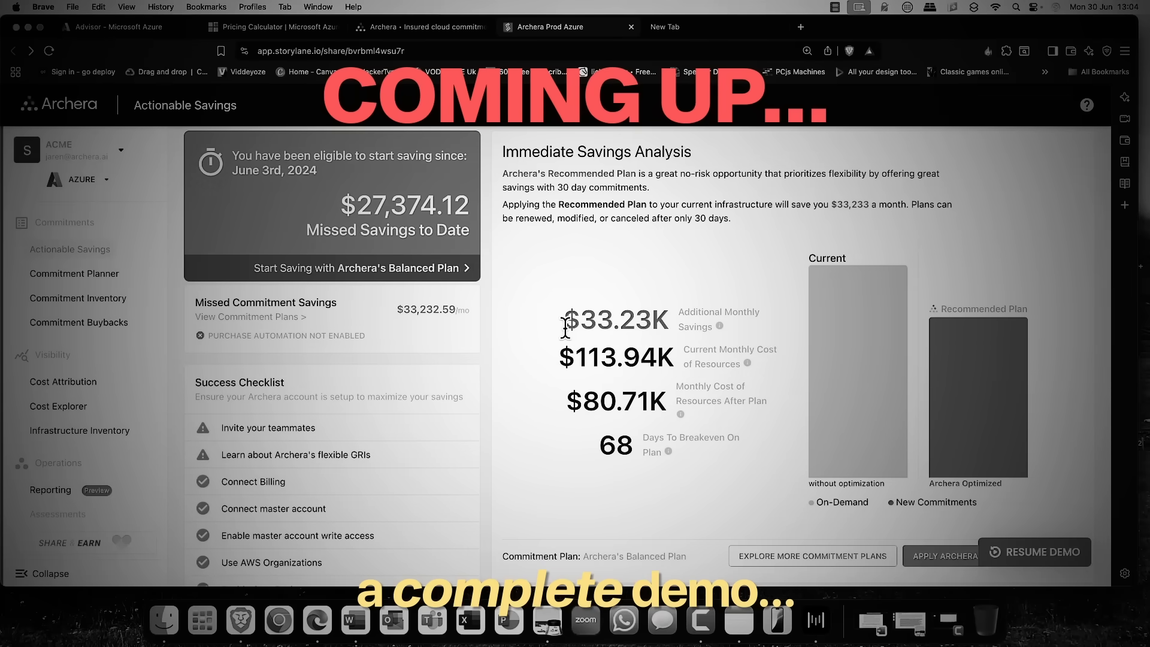
{"action": "scroll", "scroll_direction": "up", "scroll_amount": 3}
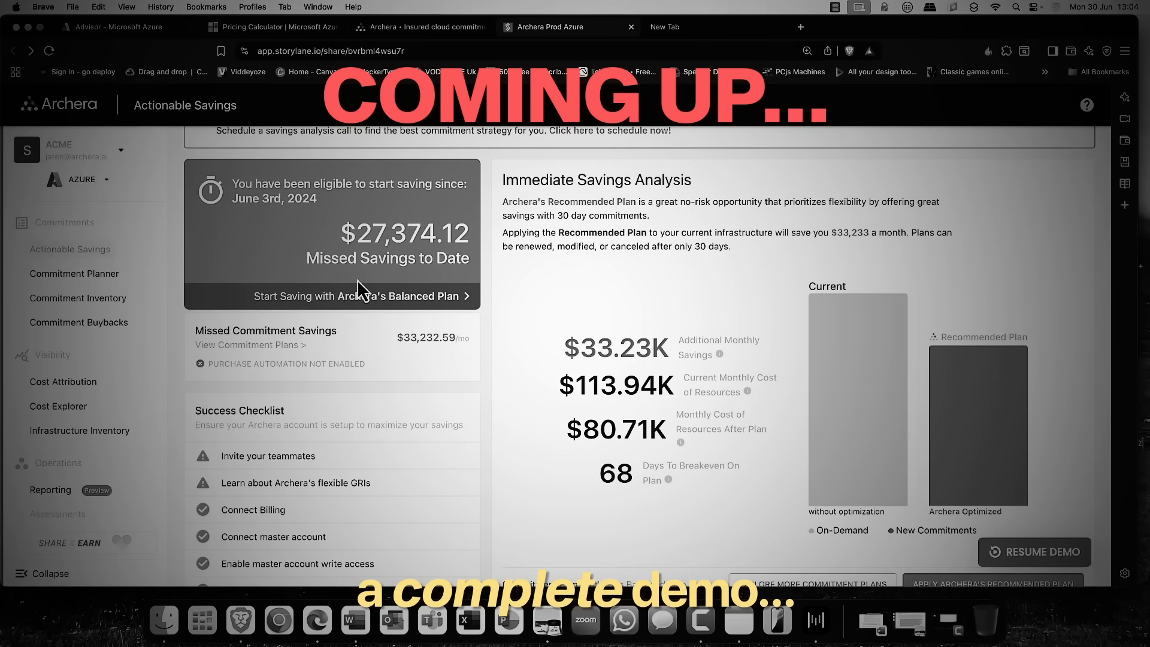
{"action": "left_click", "coordinate": [117, 28]}
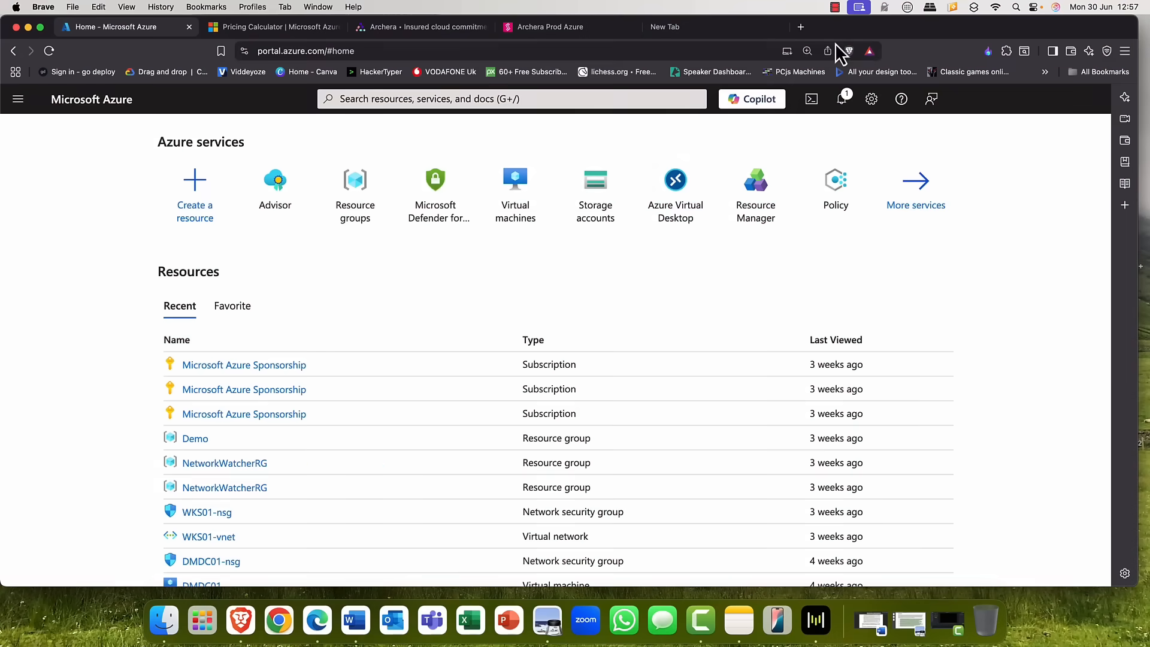
{"action": "mouse_move", "coordinate": [1061, 184]}
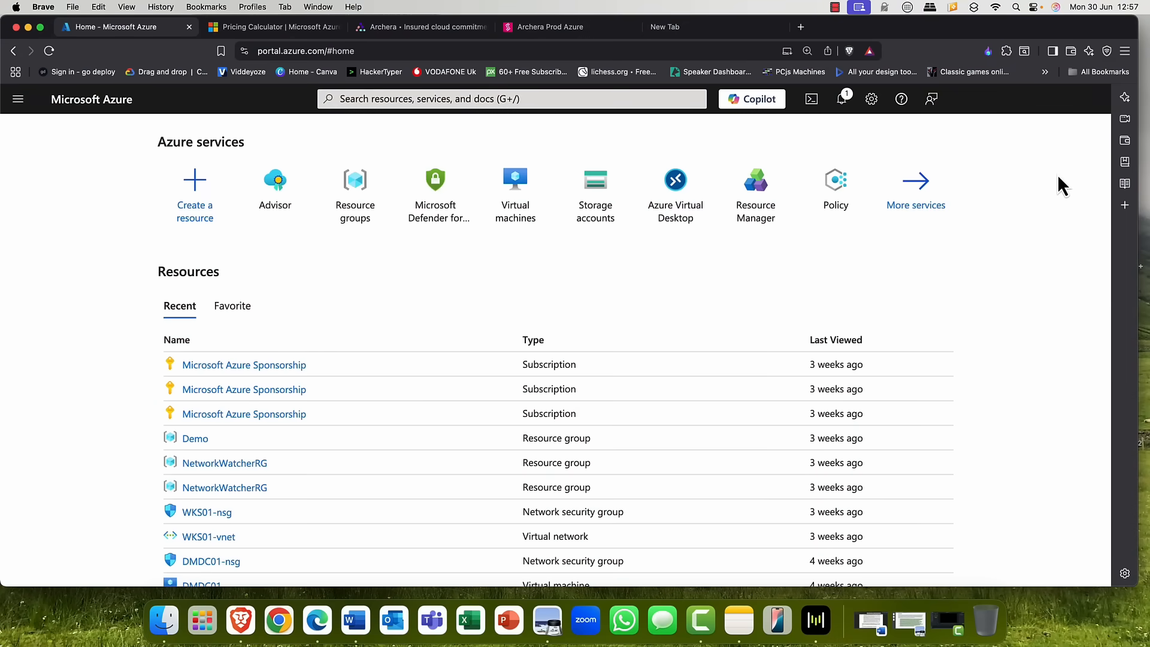
{"action": "mouse_move", "coordinate": [354, 256]}
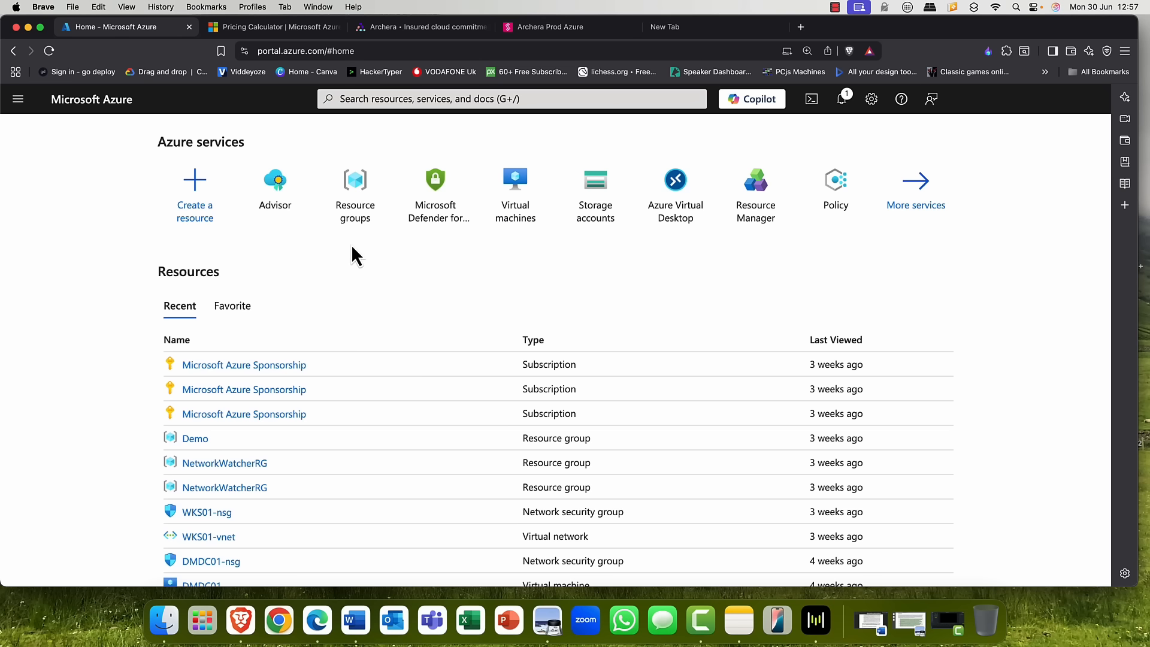
{"action": "mouse_move", "coordinate": [354, 194]}
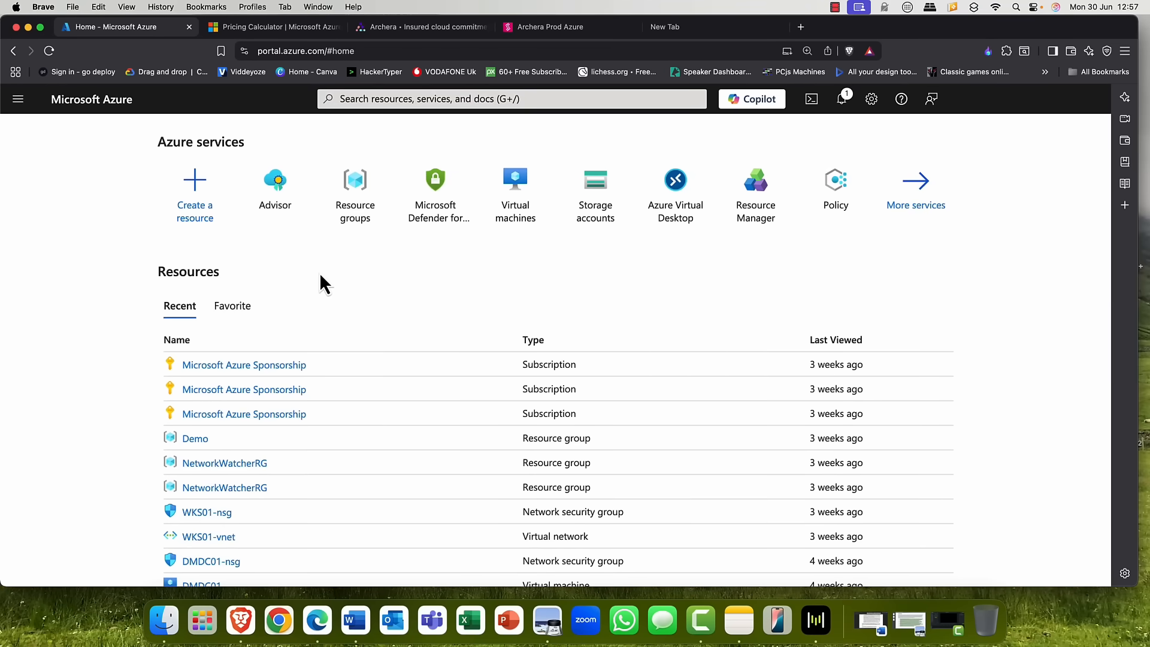
{"action": "left_click", "coordinate": [275, 179]}
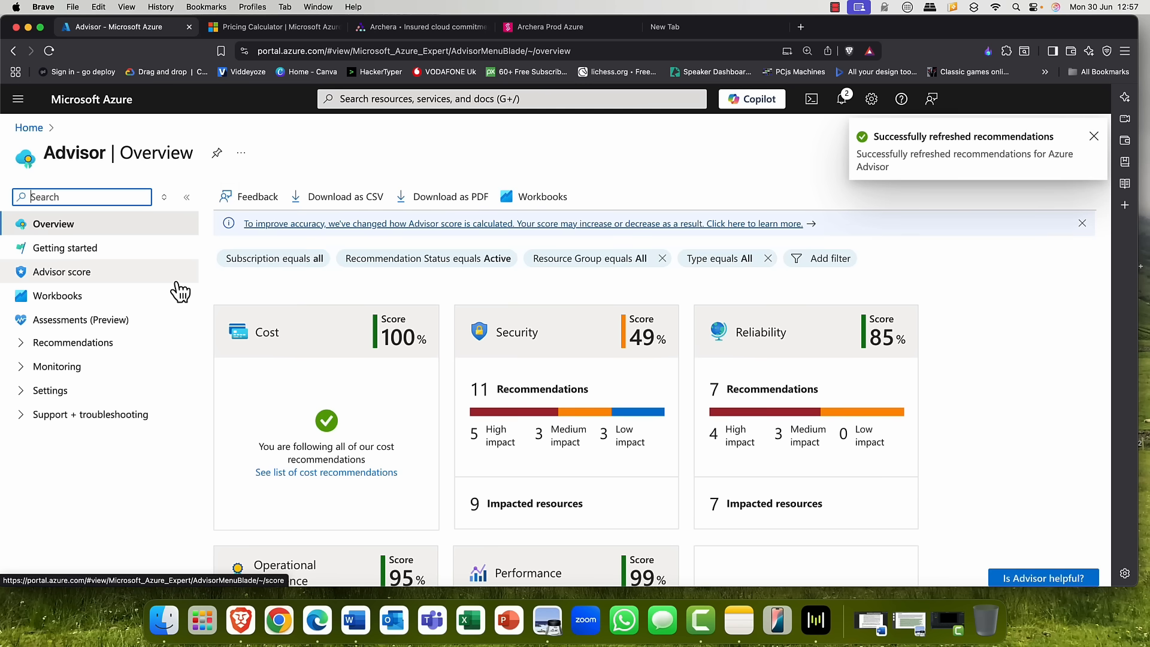
{"action": "mouse_move", "coordinate": [232, 371]}
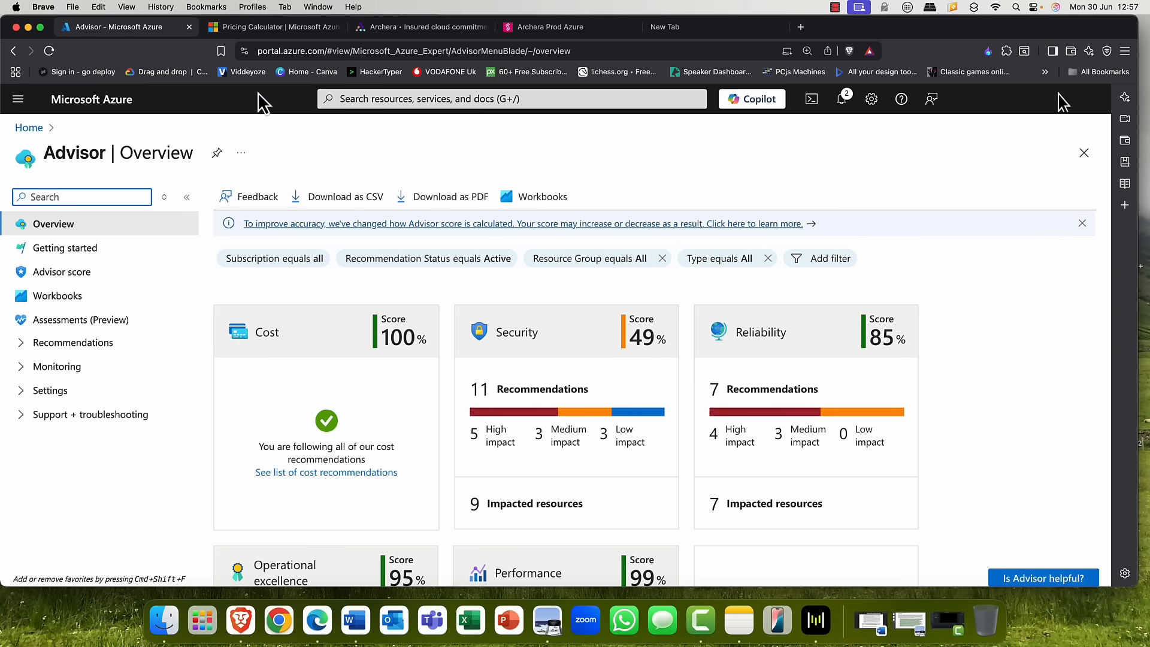
Switch to the Pricing Calculator tab showing featured products for an estimate
{"action": "left_click", "coordinate": [272, 28]}
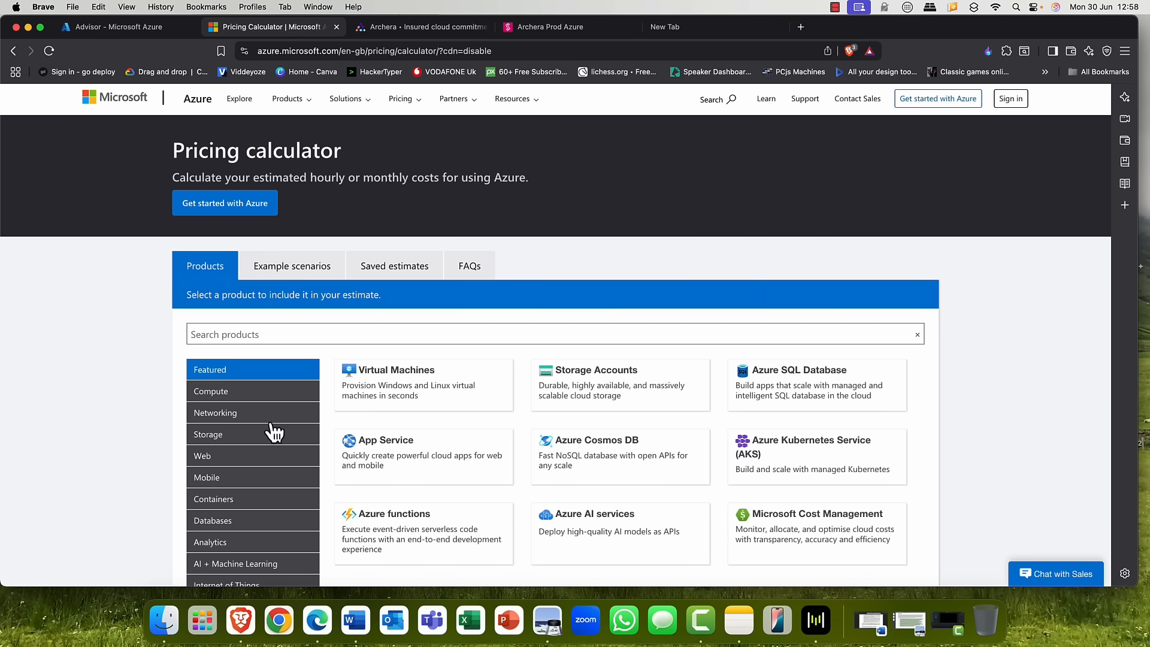
Add the Advanced analytics on big data example scenario, pricing its five services monthly
{"action": "scroll", "scroll_direction": "down", "scroll_amount": 3}
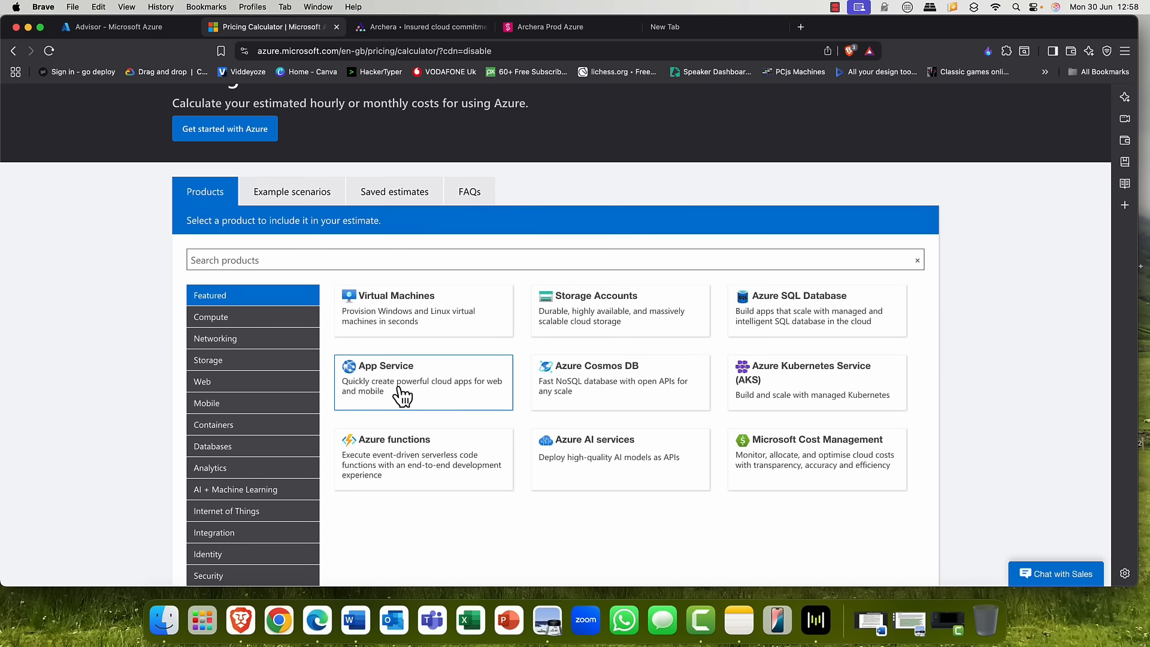
{"action": "mouse_move", "coordinate": [676, 376]}
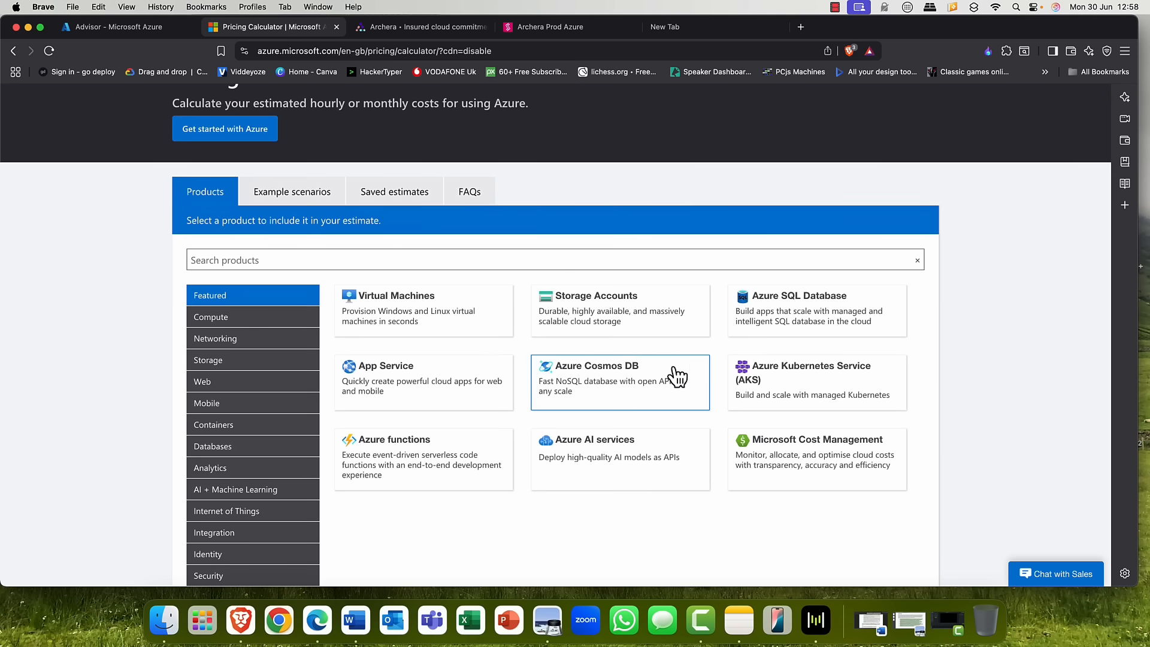
{"action": "mouse_move", "coordinate": [253, 221]}
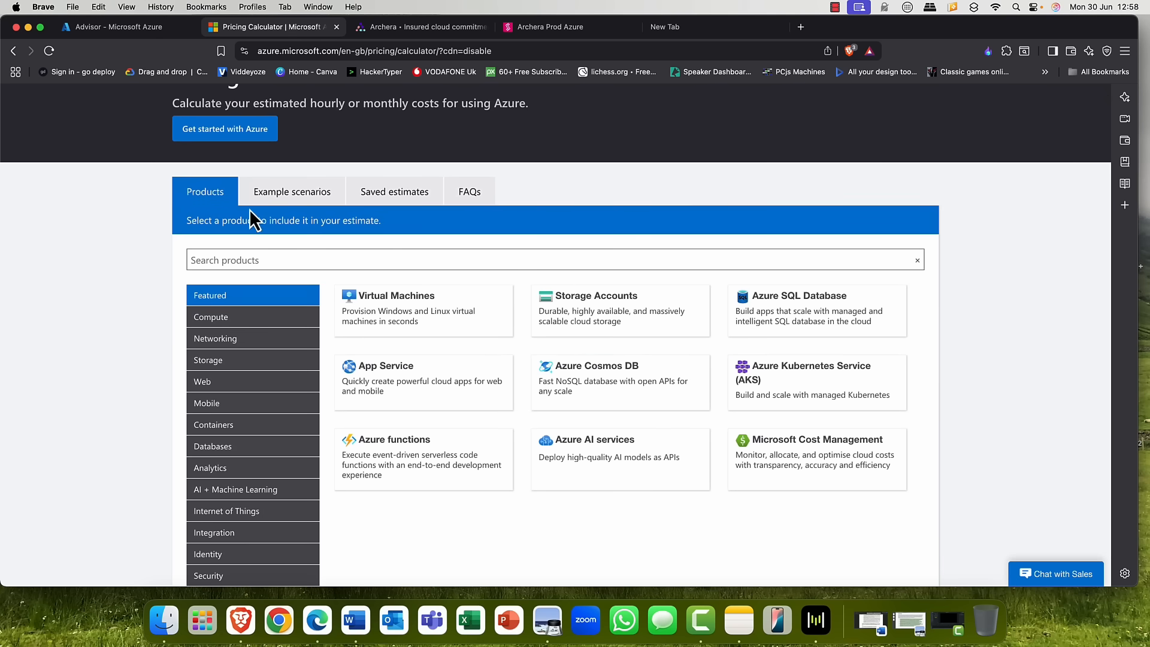
{"action": "left_click", "coordinate": [293, 192]}
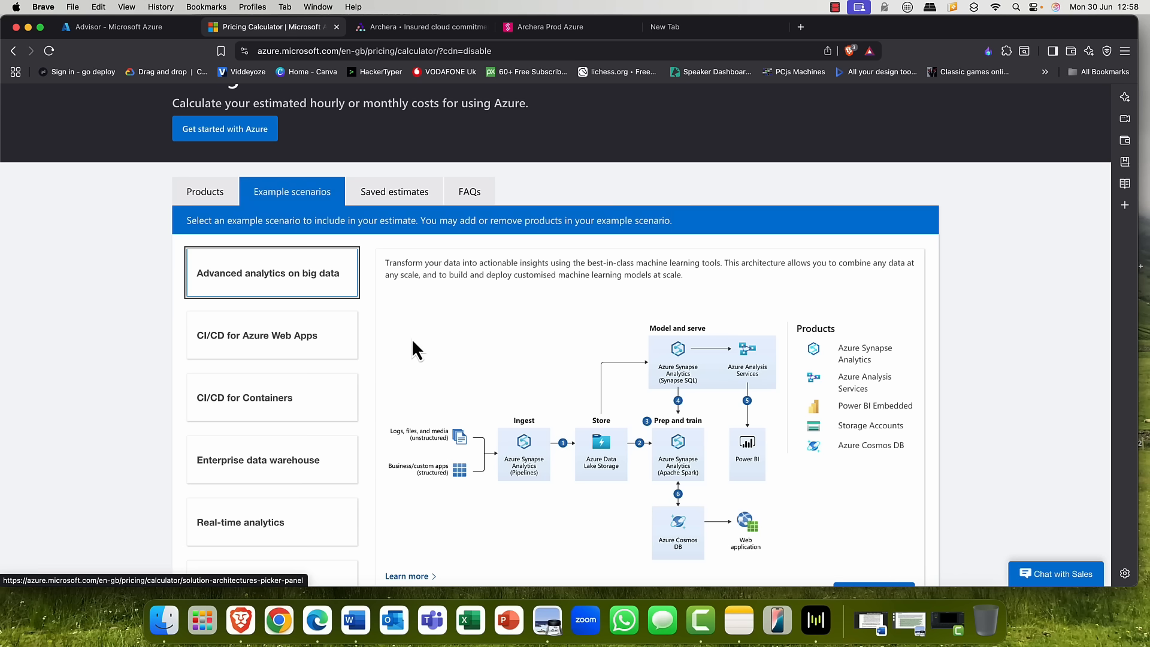
{"action": "scroll", "scroll_direction": "down", "scroll_amount": 3}
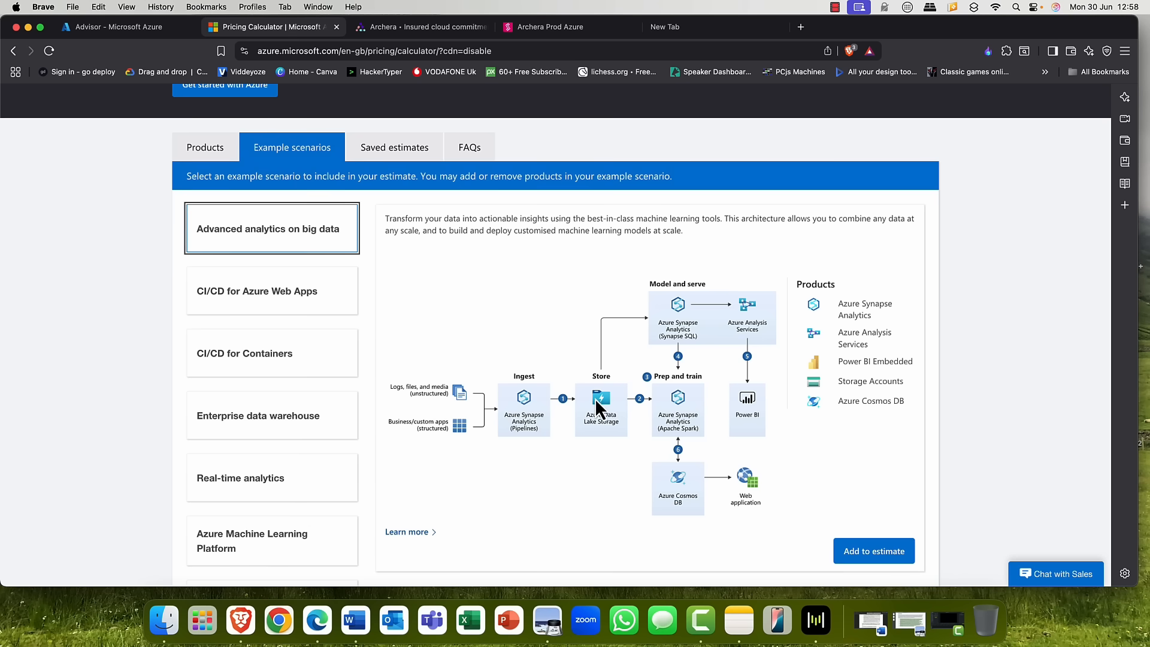
{"action": "mouse_move", "coordinate": [880, 525]}
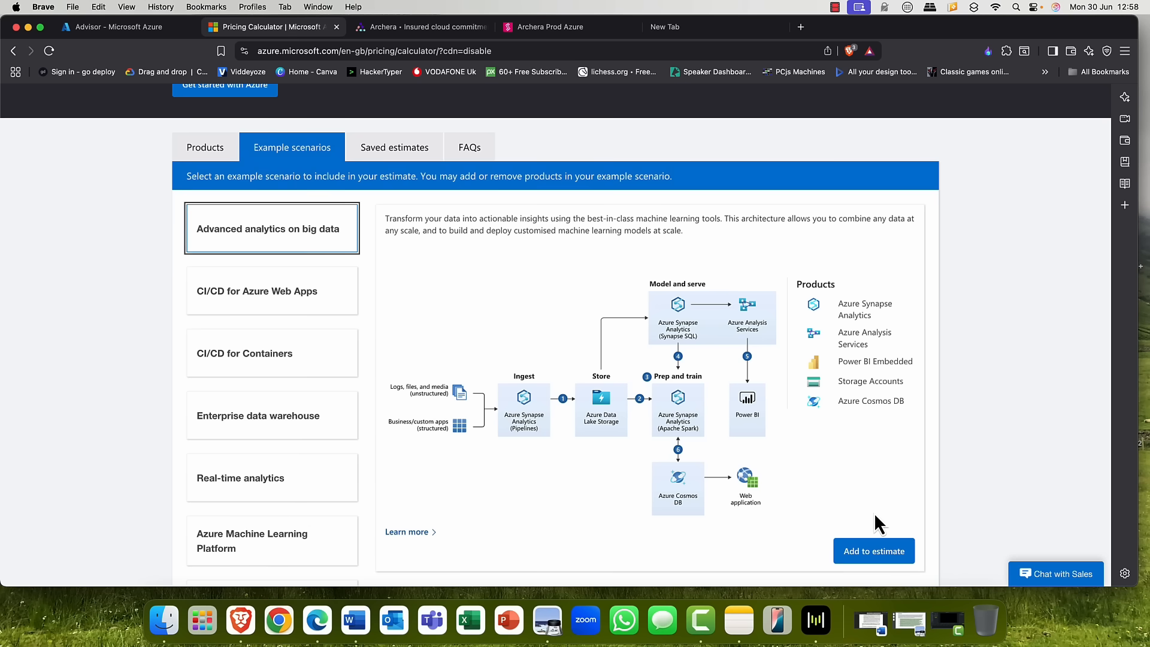
{"action": "left_click", "coordinate": [873, 551]}
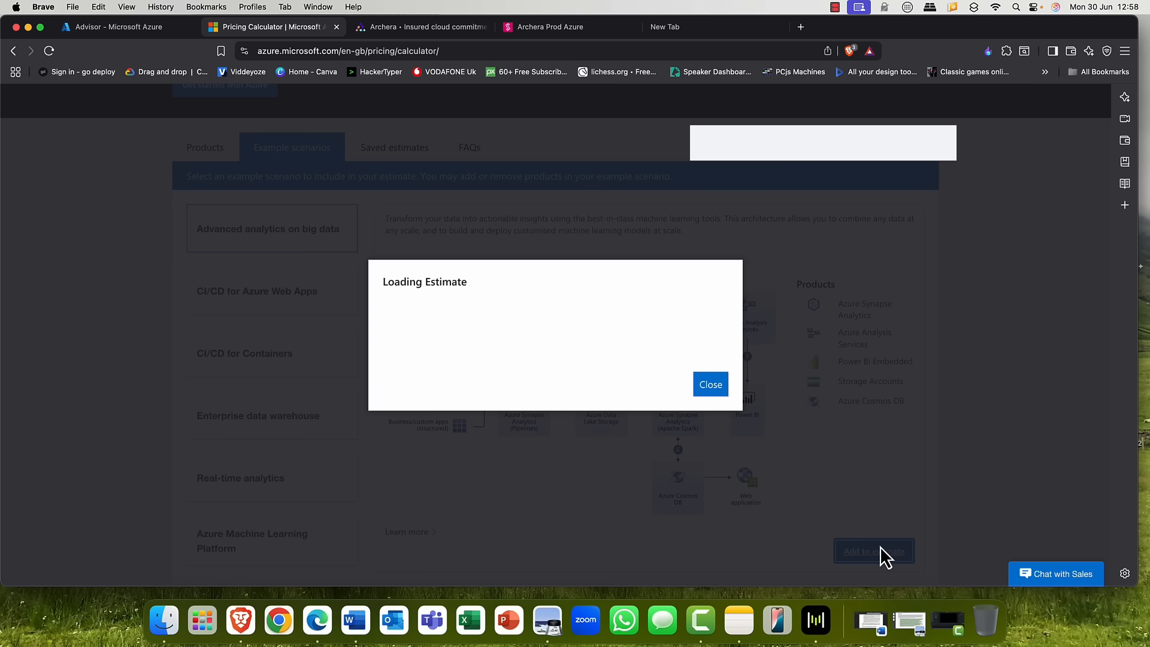
{"action": "left_click", "coordinate": [708, 384]}
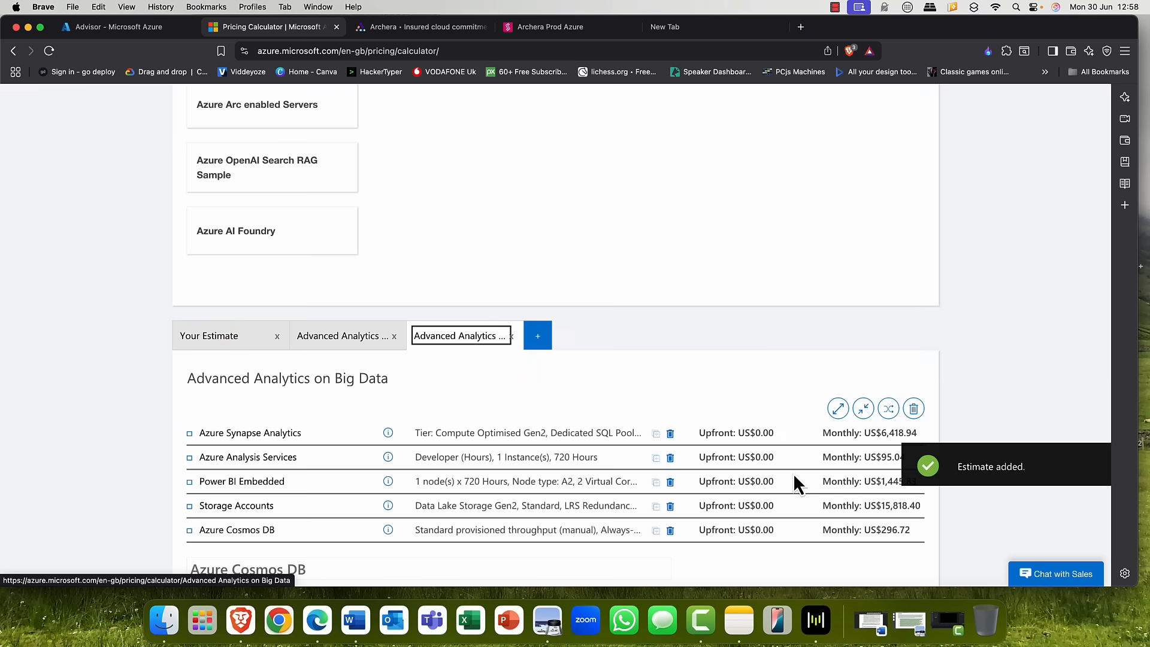
{"action": "scroll", "scroll_direction": "up", "scroll_amount": 3}
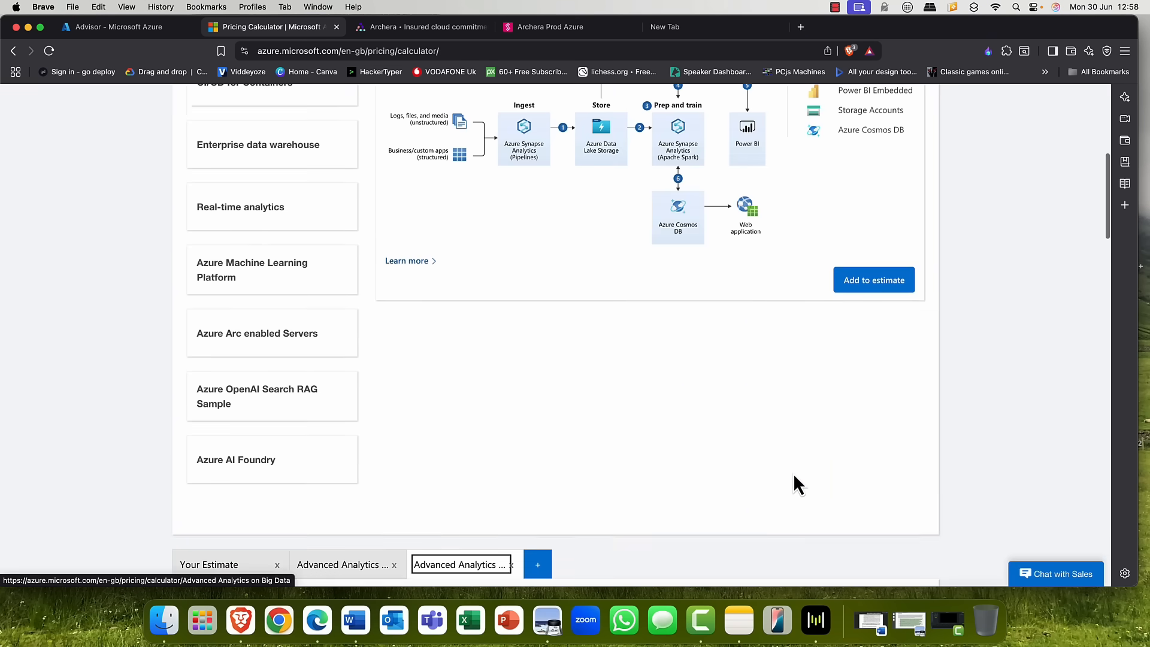
{"action": "scroll", "scroll_direction": "down", "scroll_amount": 3}
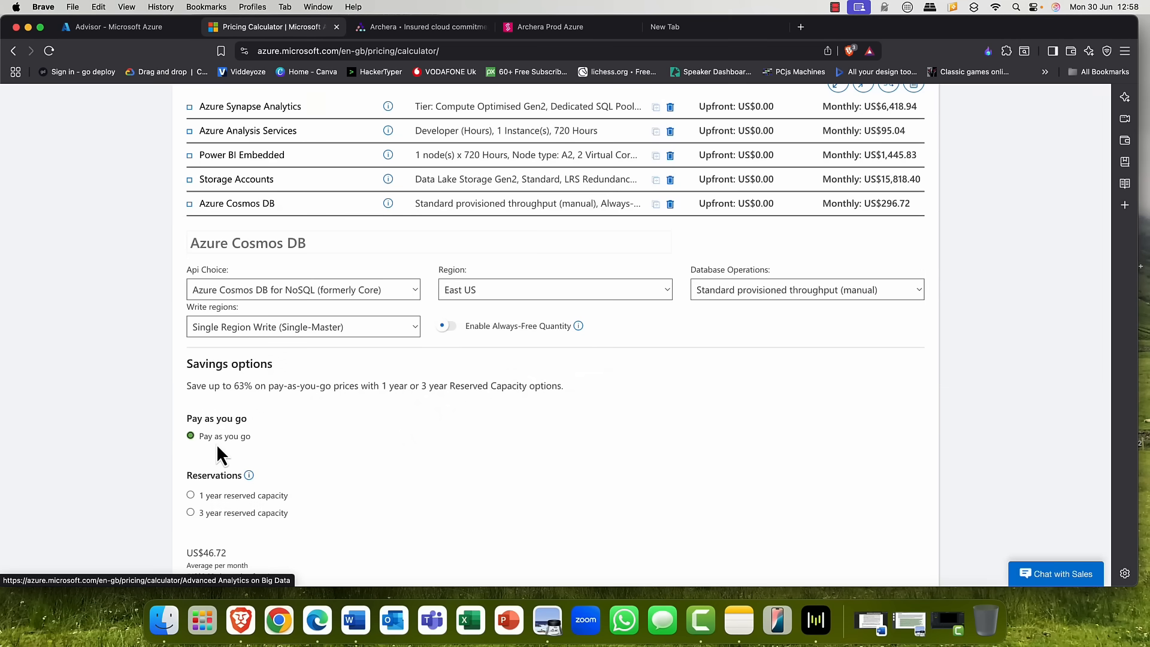
{"action": "mouse_move", "coordinate": [230, 525]}
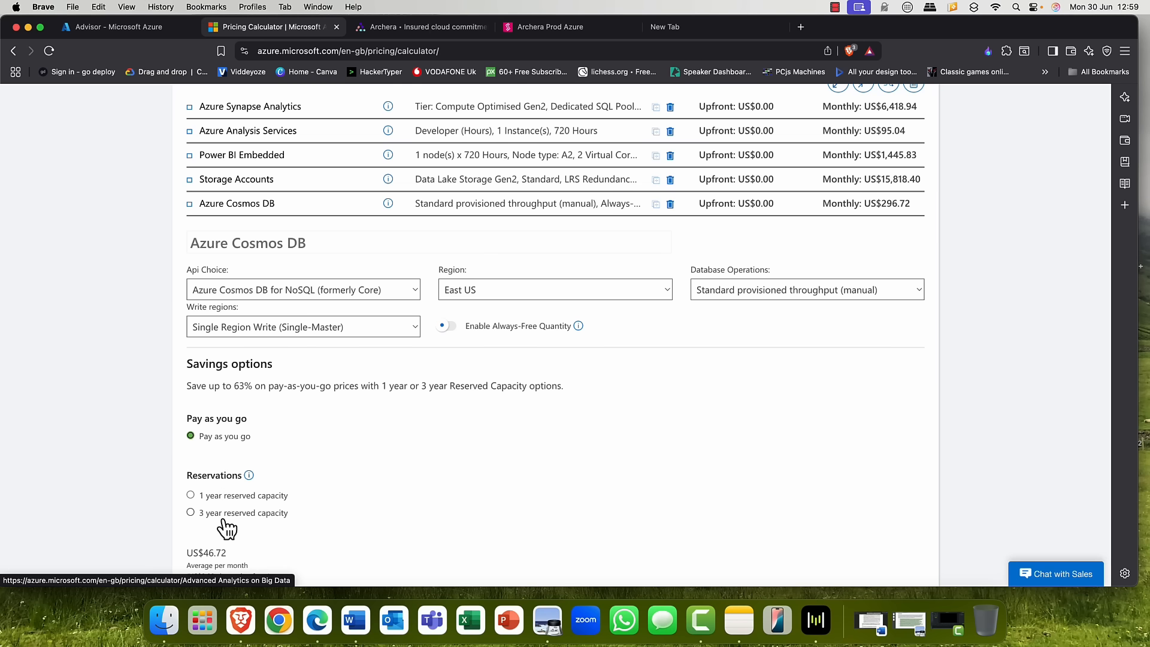
{"action": "mouse_move", "coordinate": [218, 521]}
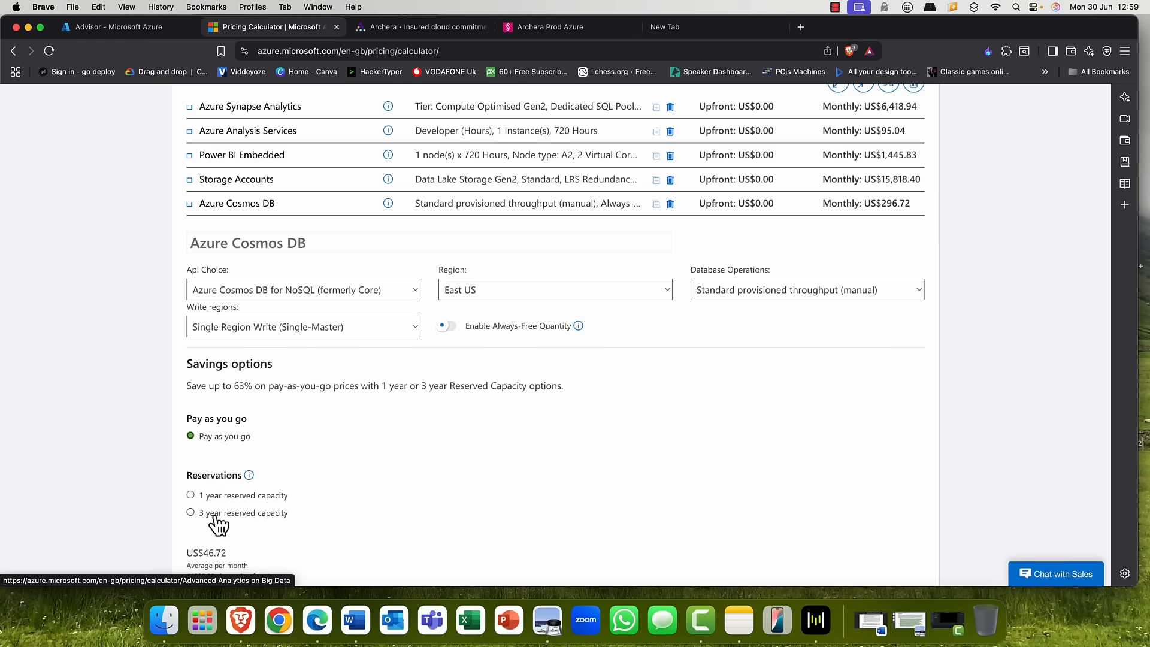
{"action": "left_click", "coordinate": [191, 511]}
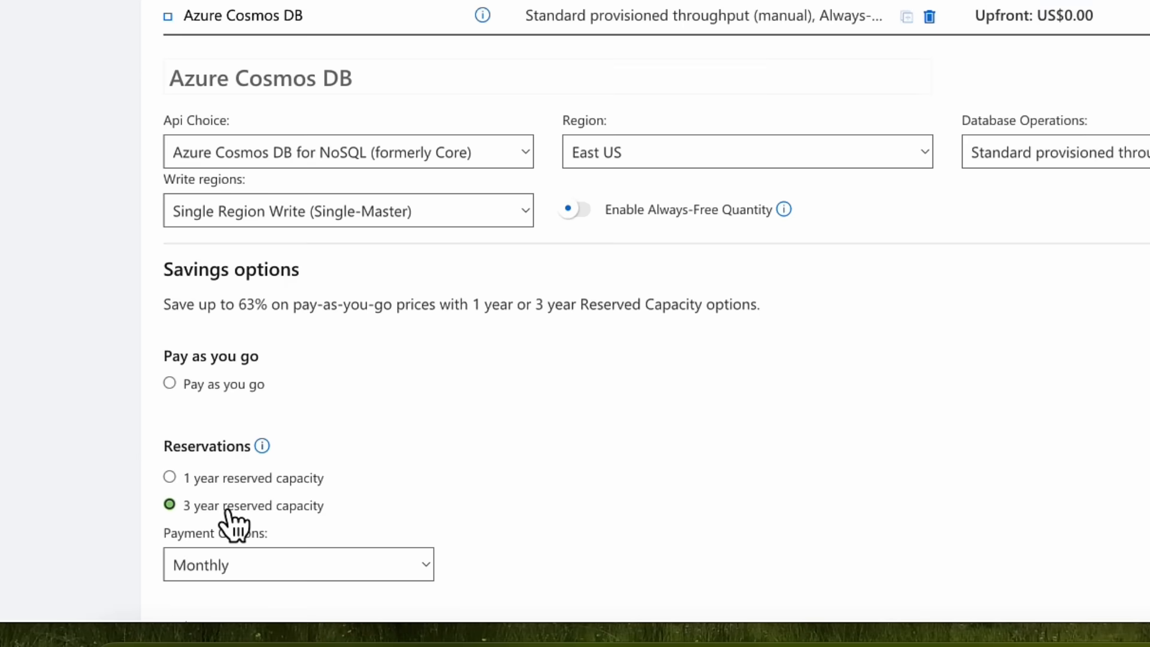
{"action": "left_click", "coordinate": [297, 564]}
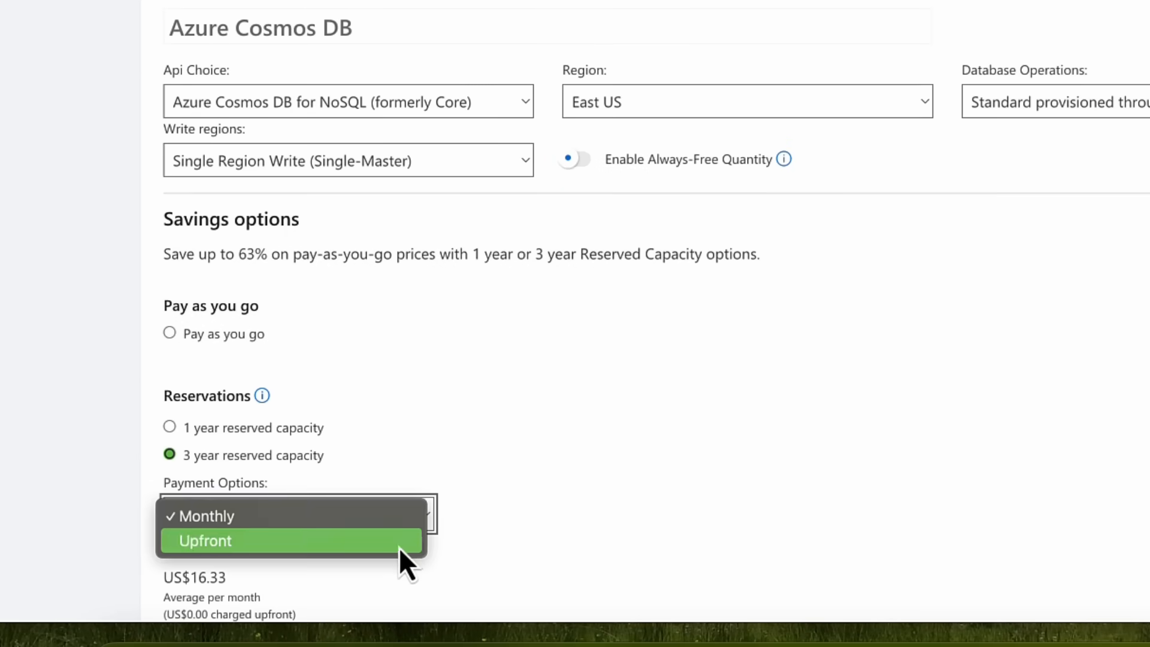
{"action": "left_click", "coordinate": [205, 540]}
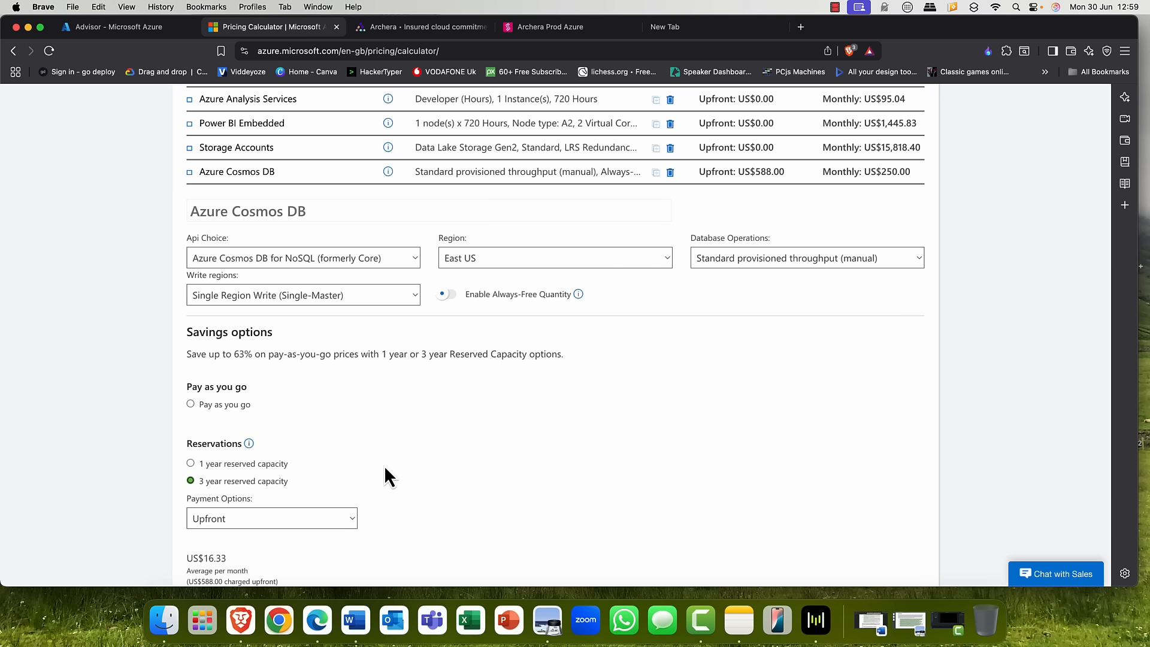
{"action": "left_click", "coordinate": [190, 404]}
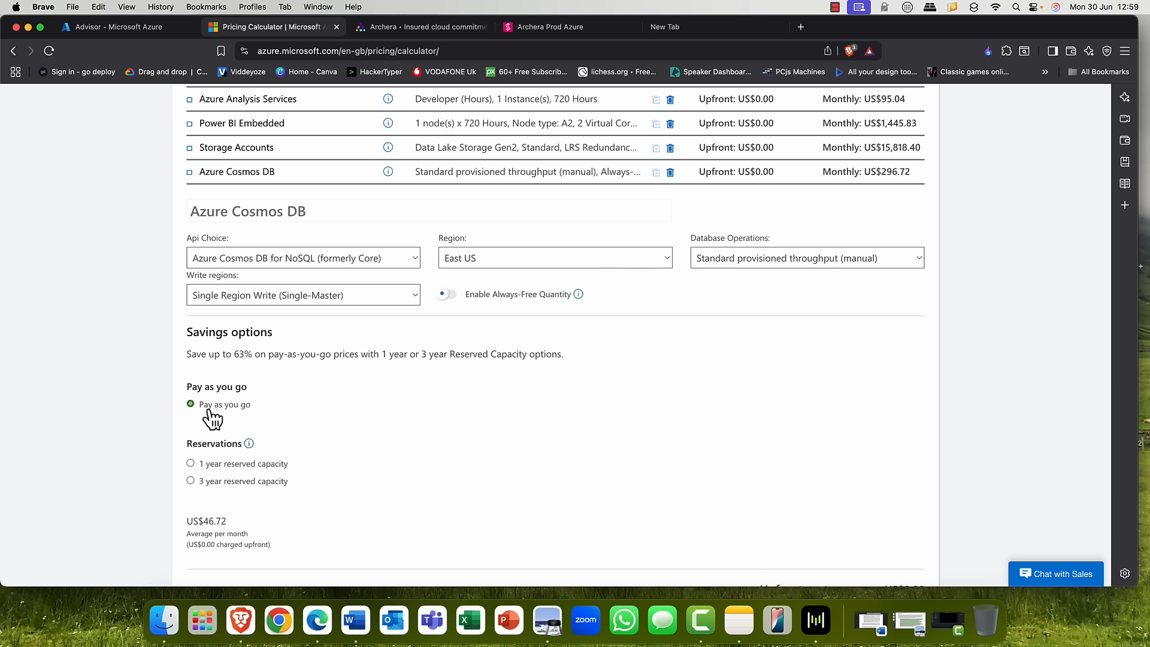
{"action": "scroll", "scroll_direction": "up", "scroll_amount": 3}
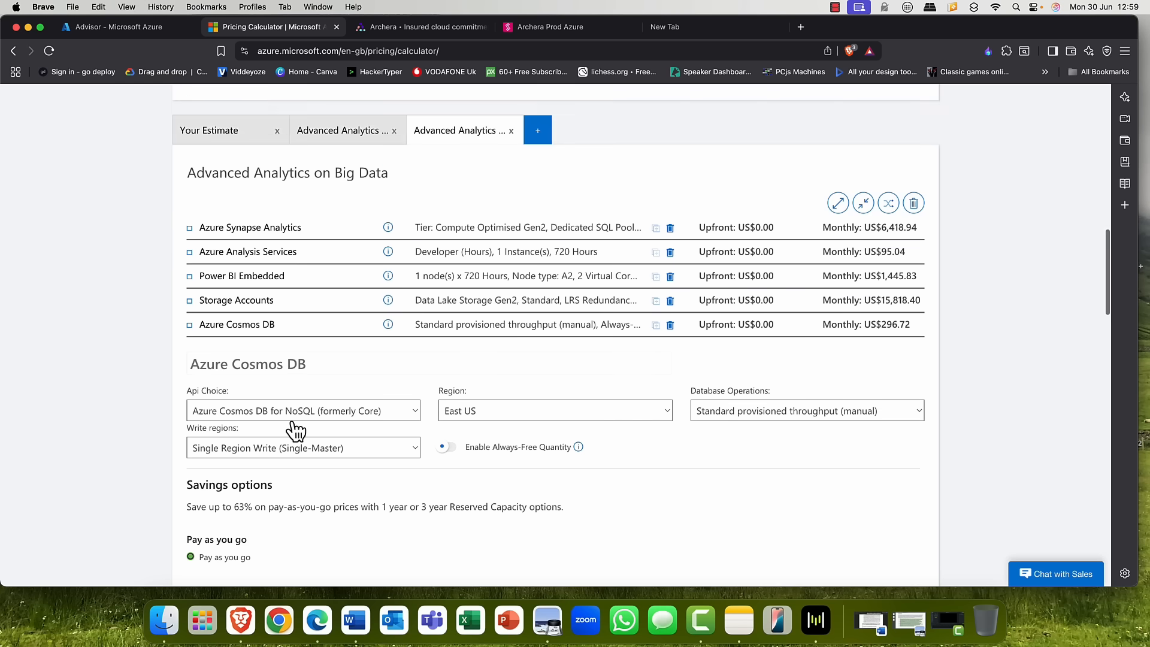
{"action": "scroll", "scroll_direction": "down", "scroll_amount": 3}
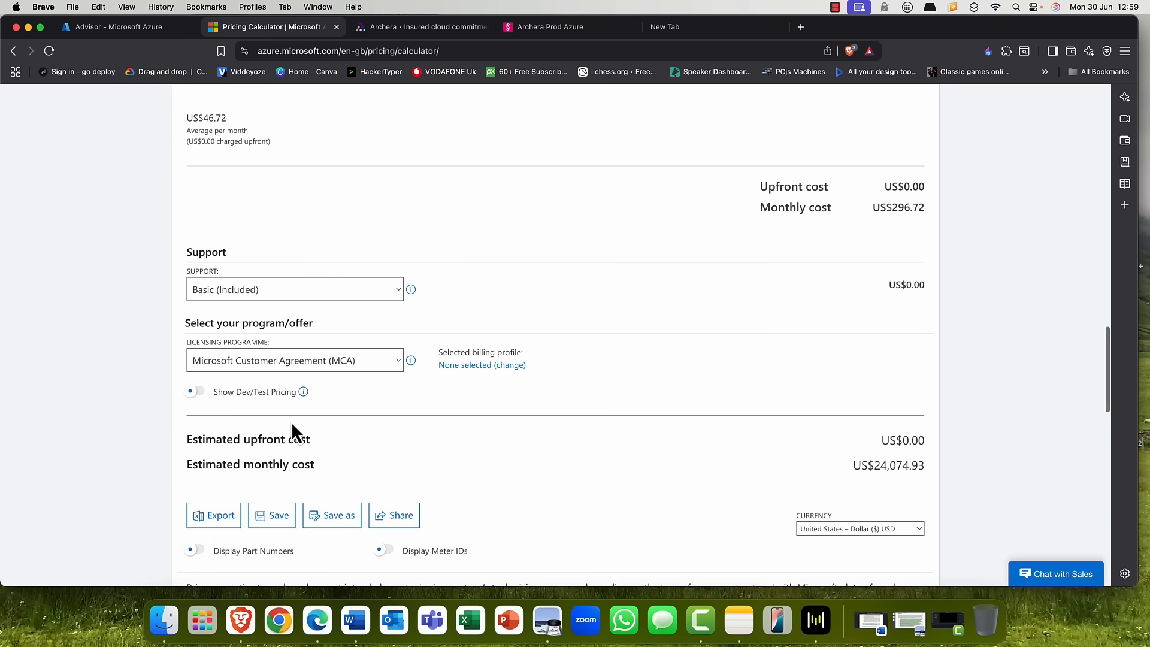
{"action": "left_click", "coordinate": [418, 28]}
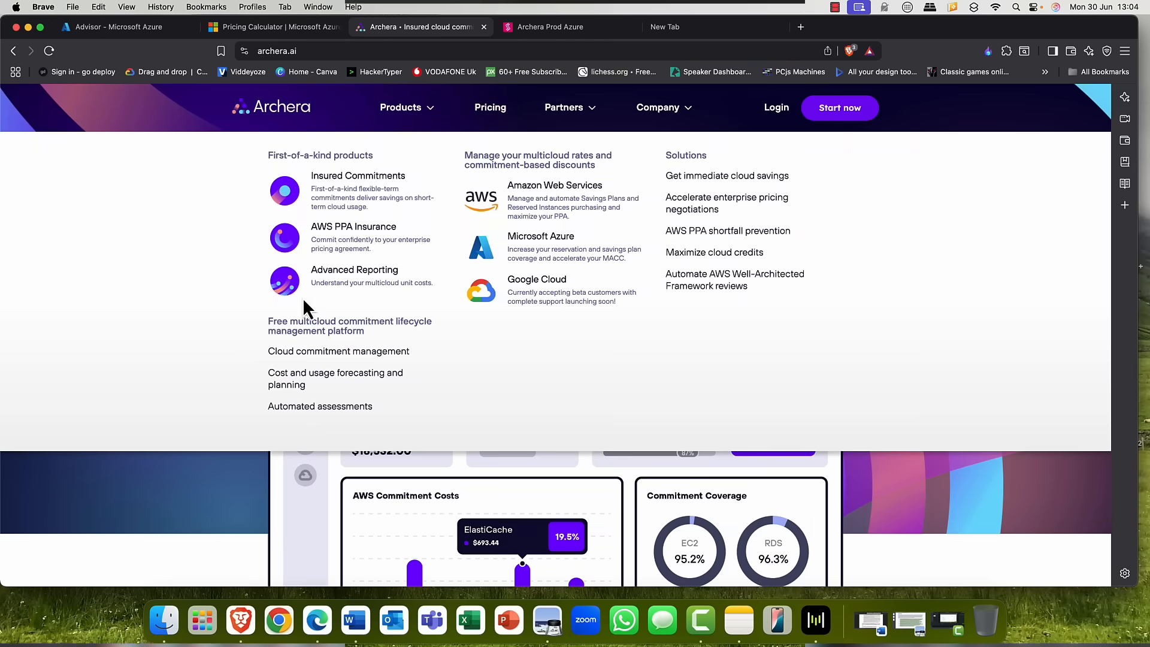
{"action": "mouse_move", "coordinate": [236, 508]}
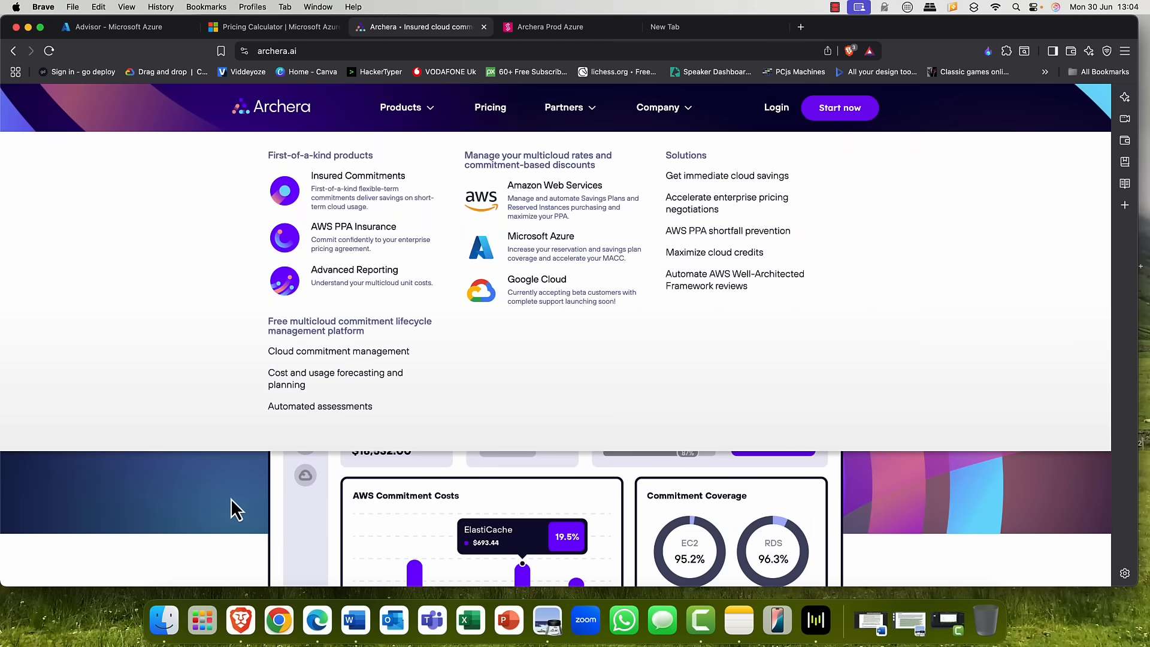
{"action": "mouse_move", "coordinate": [244, 502]}
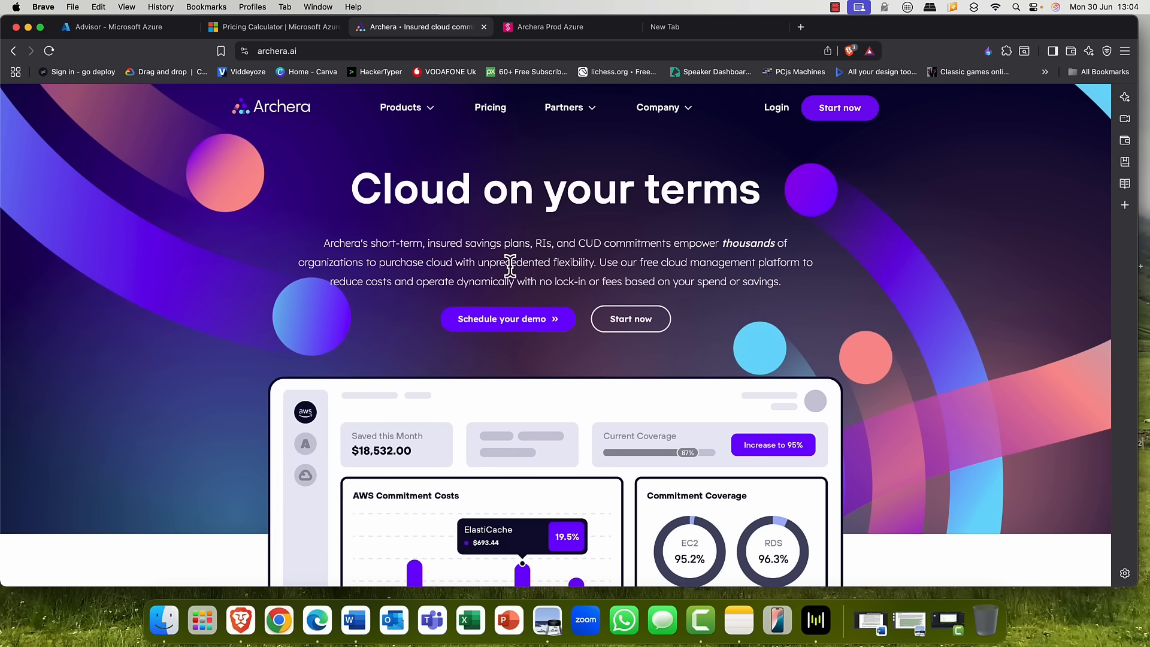
{"action": "mouse_move", "coordinate": [550, 27]}
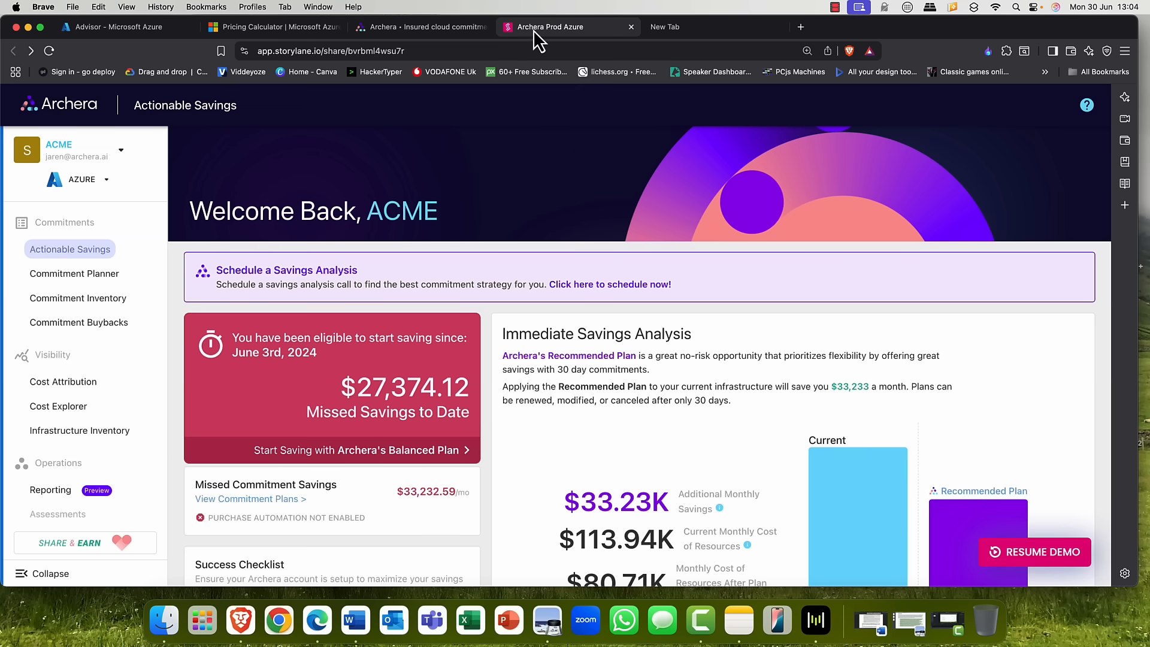
{"action": "mouse_move", "coordinate": [521, 243]}
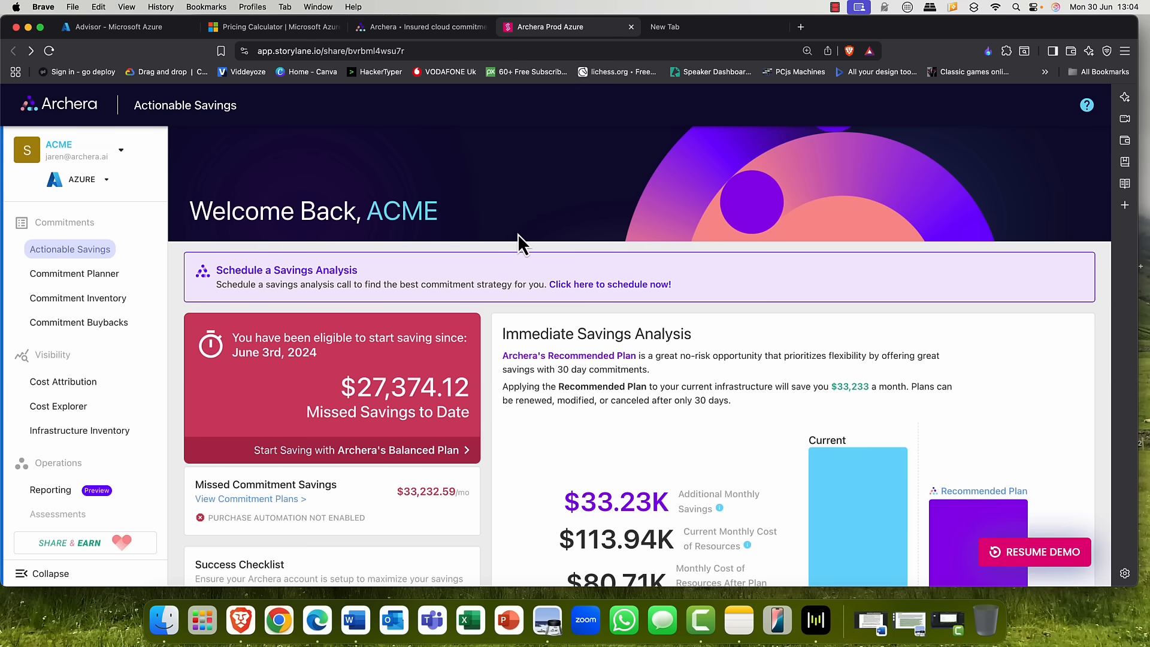
{"action": "scroll", "scroll_direction": "down", "scroll_amount": 3}
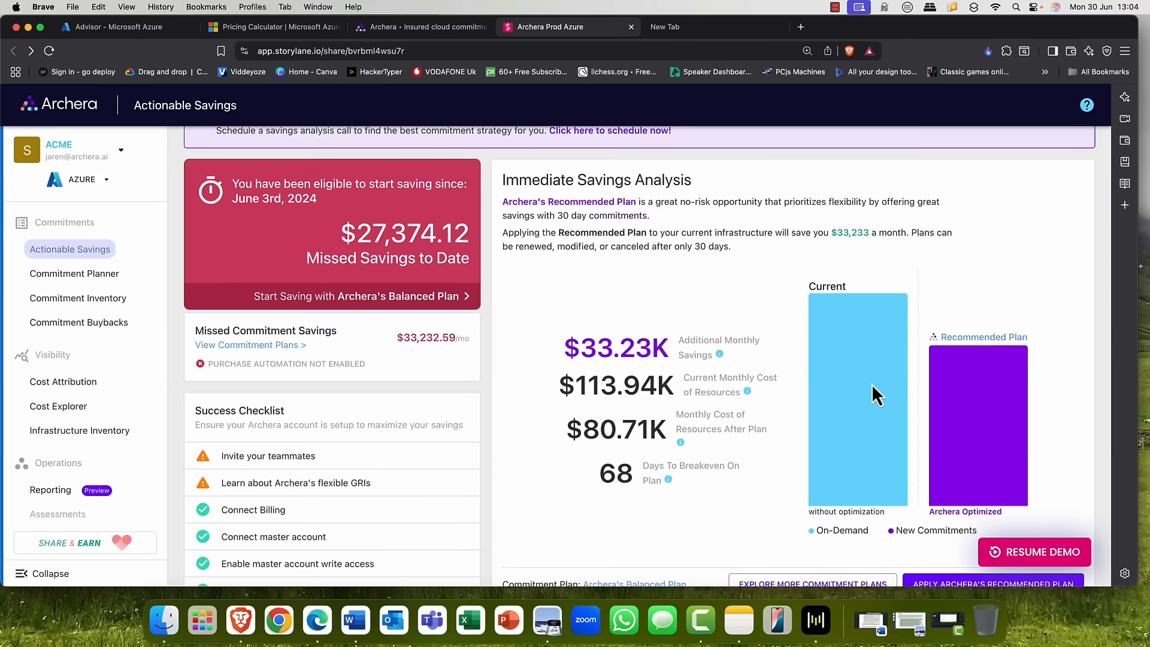
{"action": "mouse_move", "coordinate": [815, 427]}
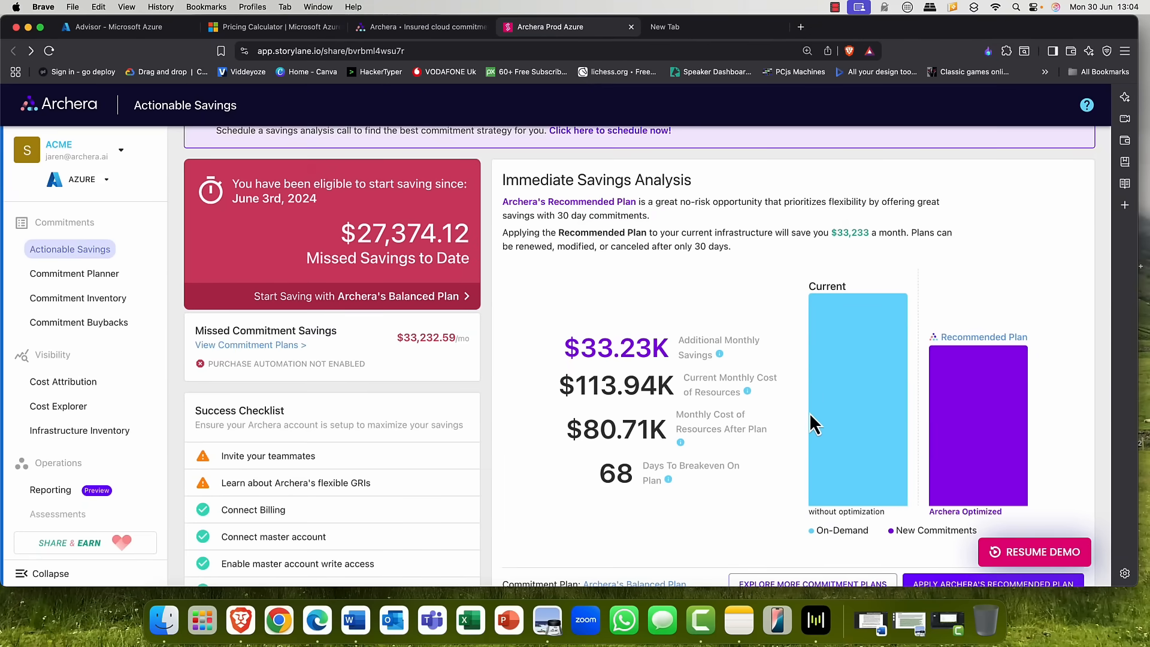
{"action": "mouse_move", "coordinate": [845, 390]}
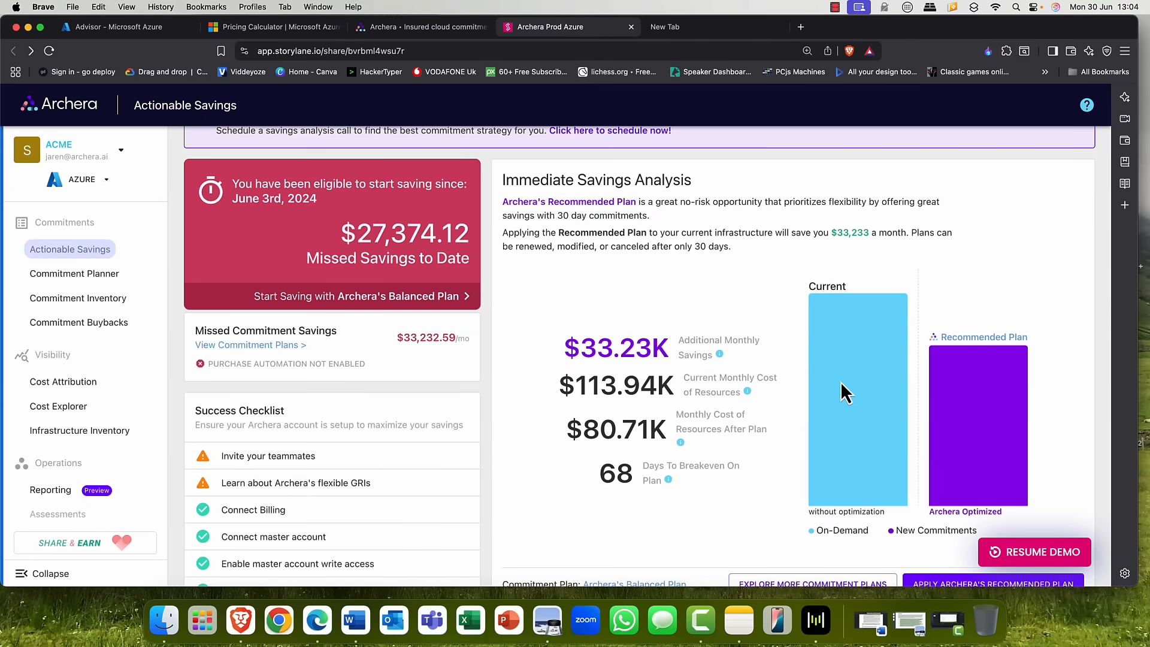
{"action": "scroll", "scroll_direction": "down", "scroll_amount": 3}
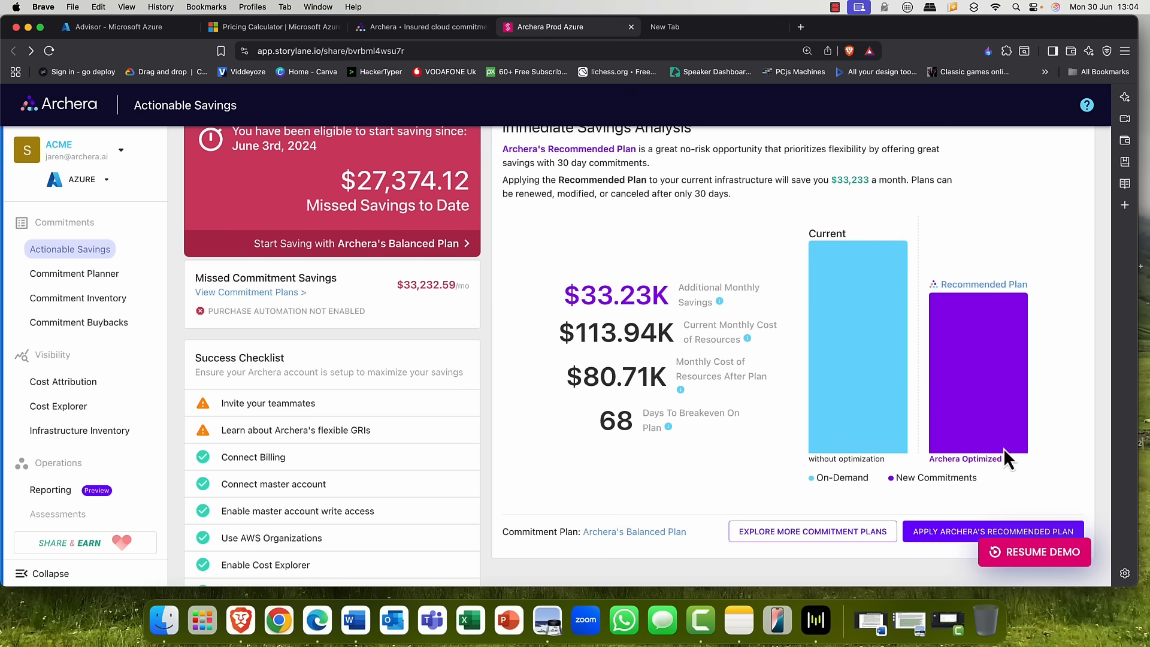
{"action": "mouse_move", "coordinate": [941, 465]}
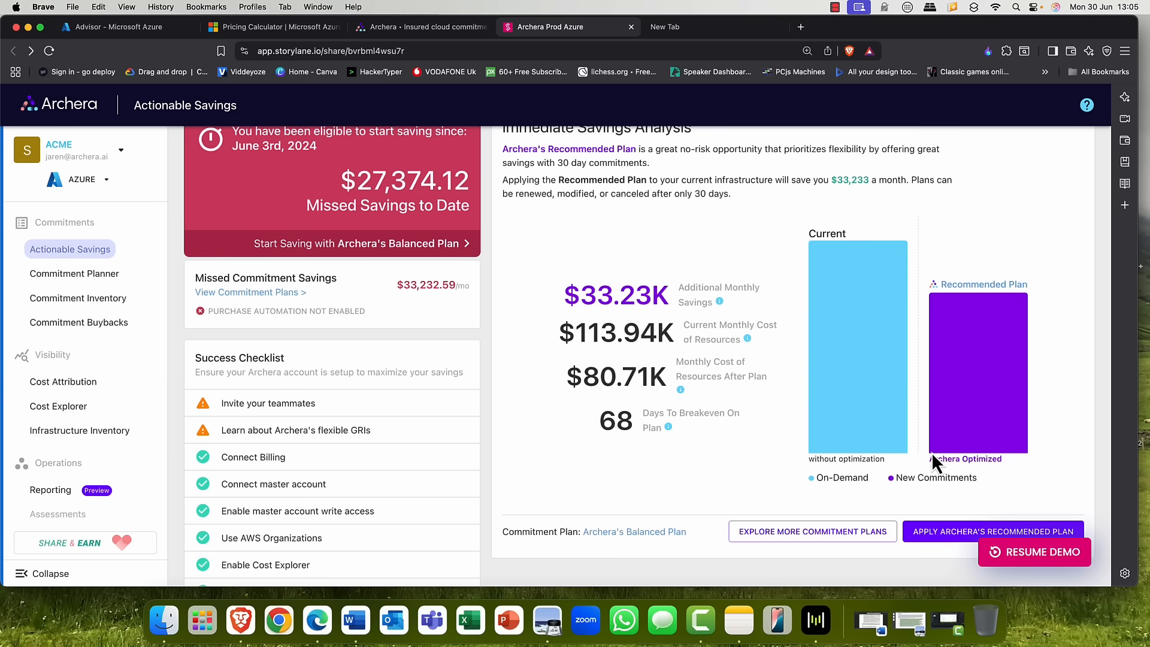
{"action": "mouse_move", "coordinate": [542, 483]}
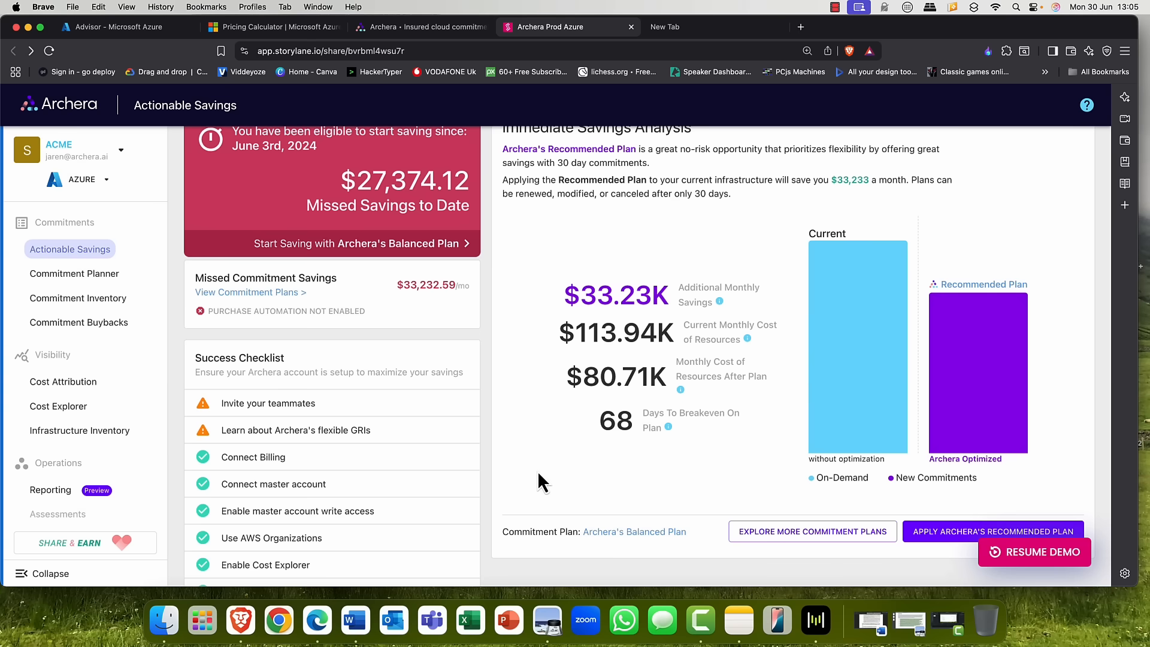
{"action": "scroll", "scroll_direction": "down", "scroll_amount": 3}
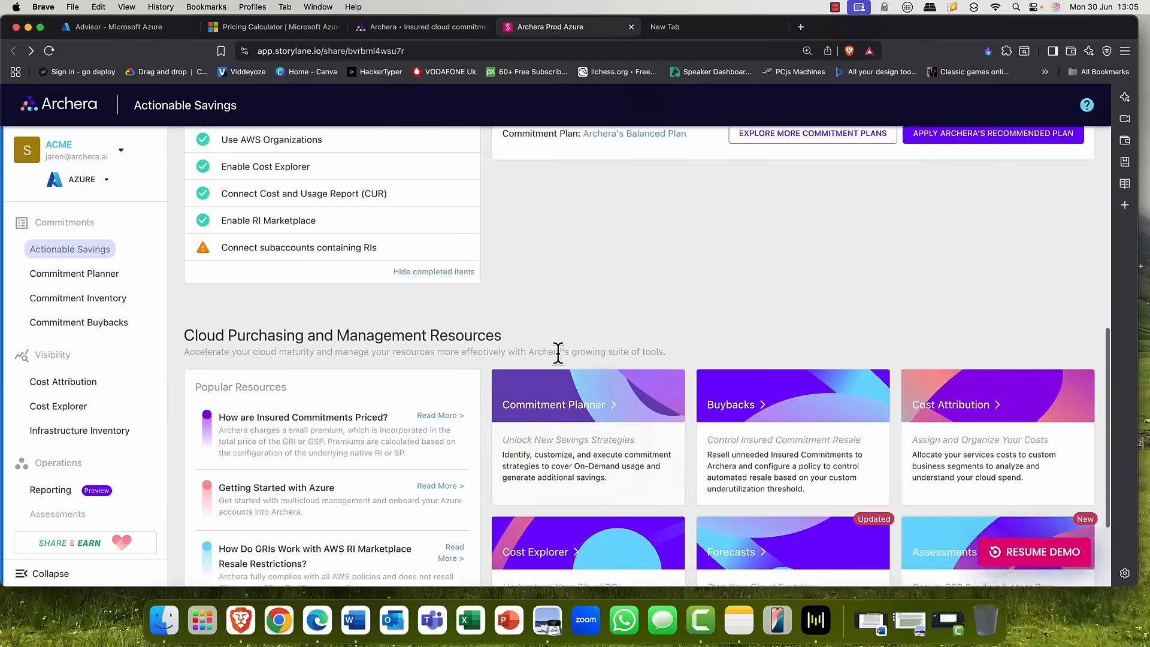
{"action": "scroll", "scroll_direction": "up", "scroll_amount": 3}
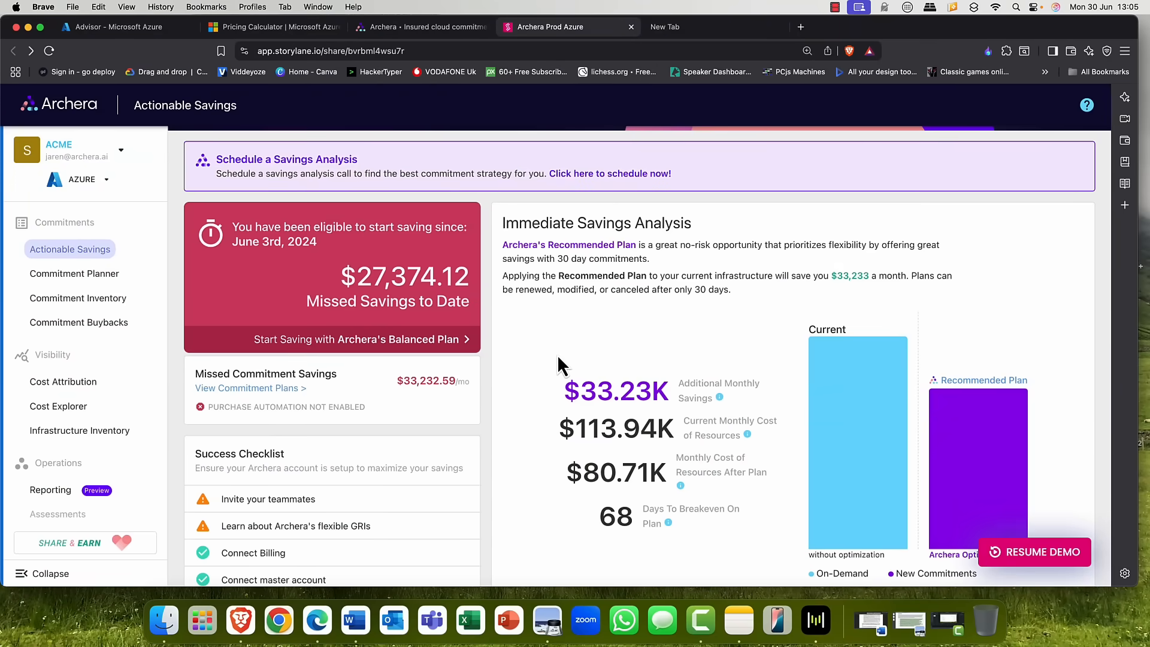
{"action": "scroll", "scroll_direction": "up", "scroll_amount": 3}
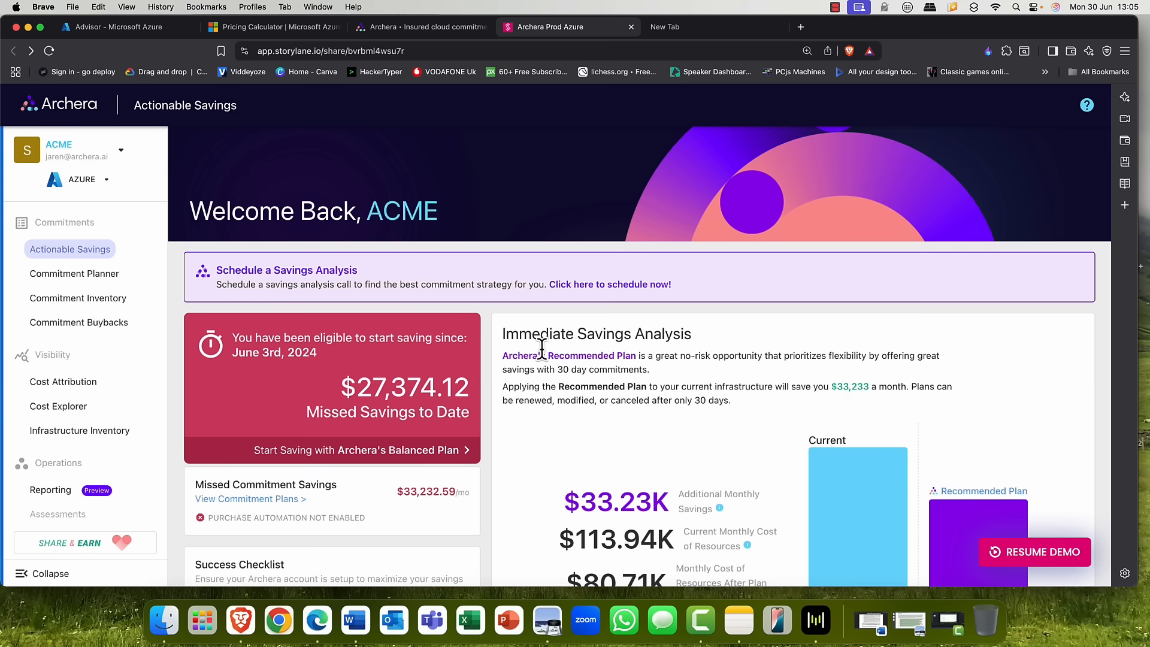
Show the Commitment Planner's plan cards at $15.77K, $38.78K and $44.58K monthly savings
{"action": "left_click", "coordinate": [73, 273]}
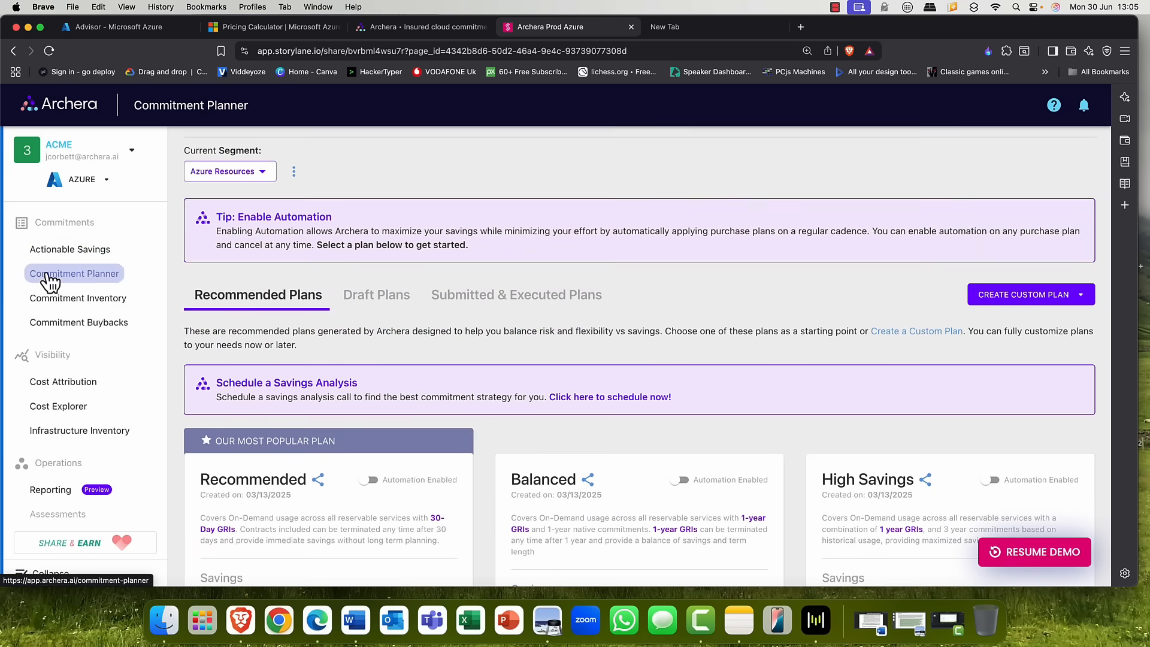
{"action": "scroll", "scroll_direction": "down", "scroll_amount": 3}
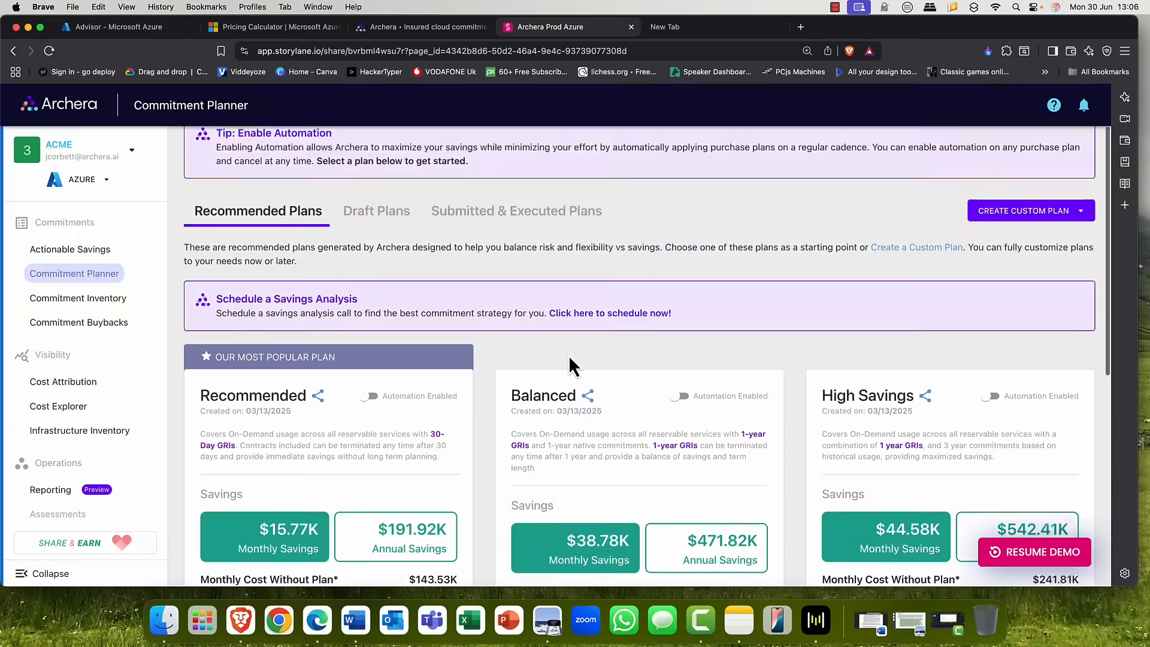
{"action": "scroll", "scroll_direction": "down", "scroll_amount": 3}
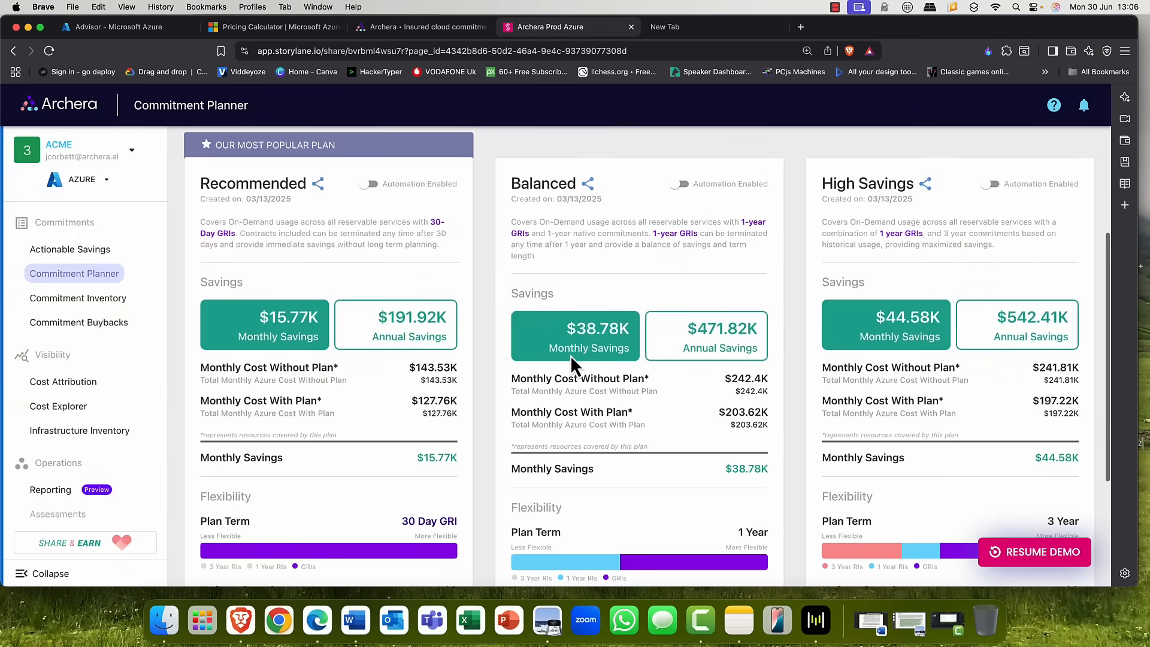
{"action": "scroll", "scroll_direction": "up", "scroll_amount": 3}
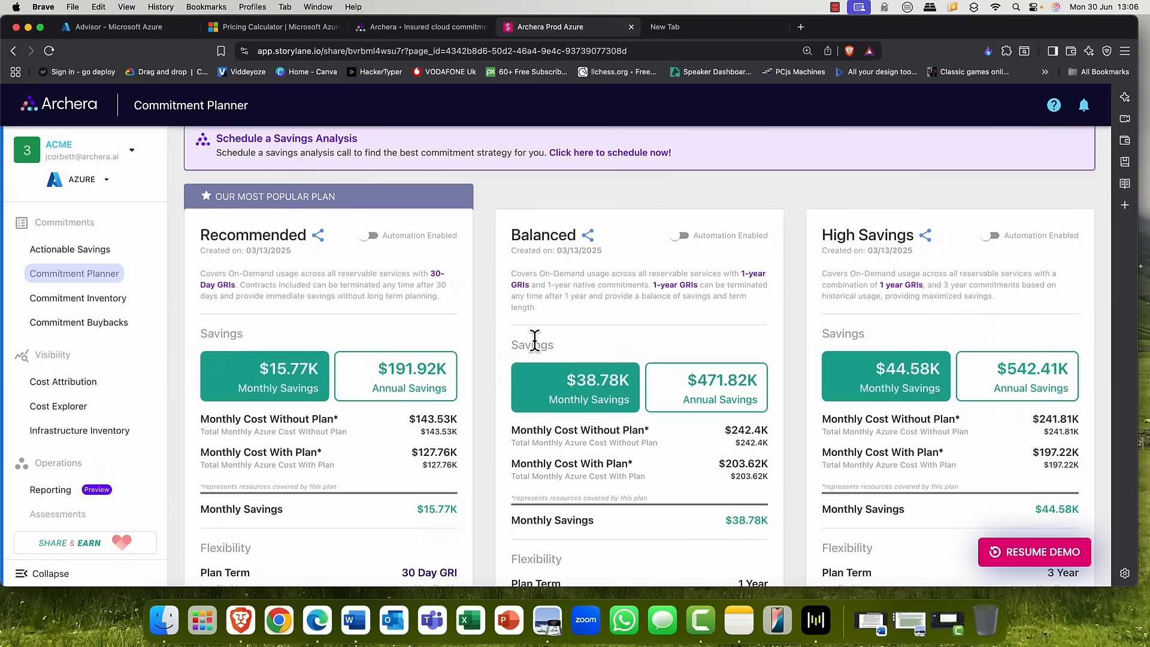
{"action": "mouse_move", "coordinate": [827, 276]}
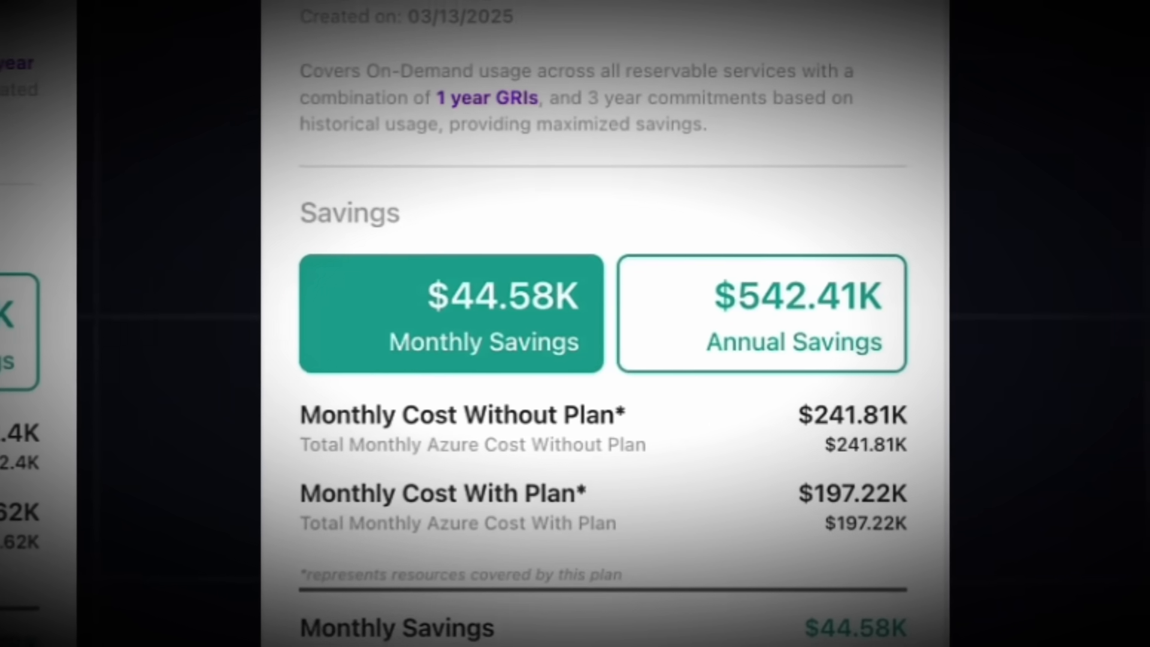
{"action": "scroll", "scroll_direction": "down", "scroll_amount": 3}
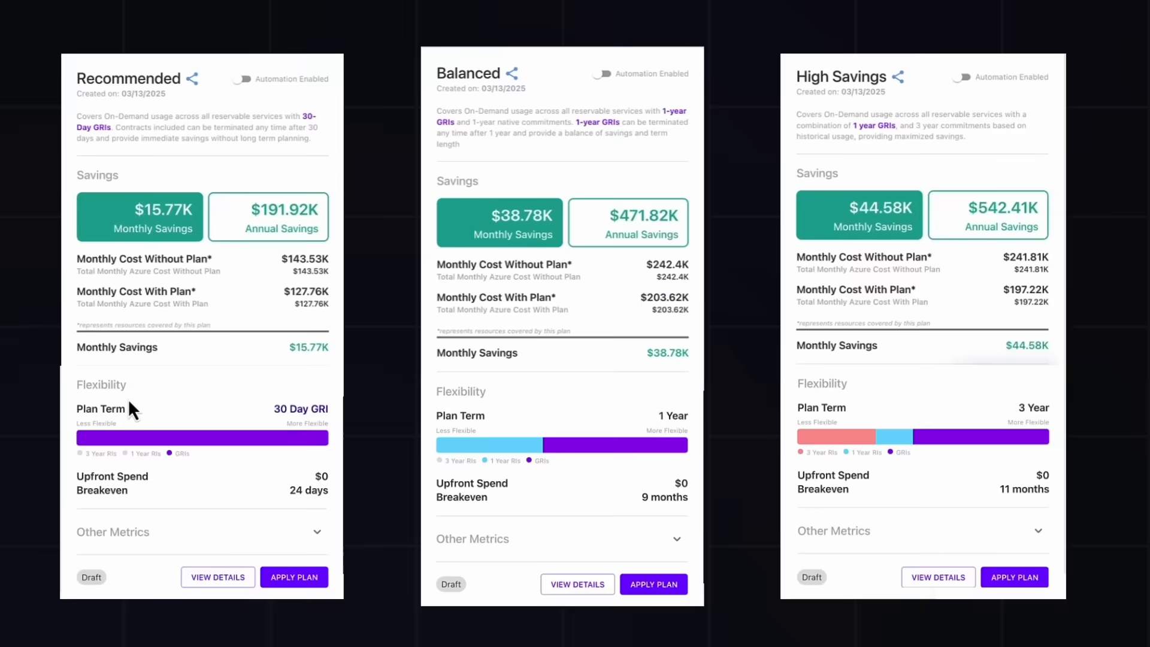
{"action": "scroll", "scroll_direction": "down", "scroll_amount": 3}
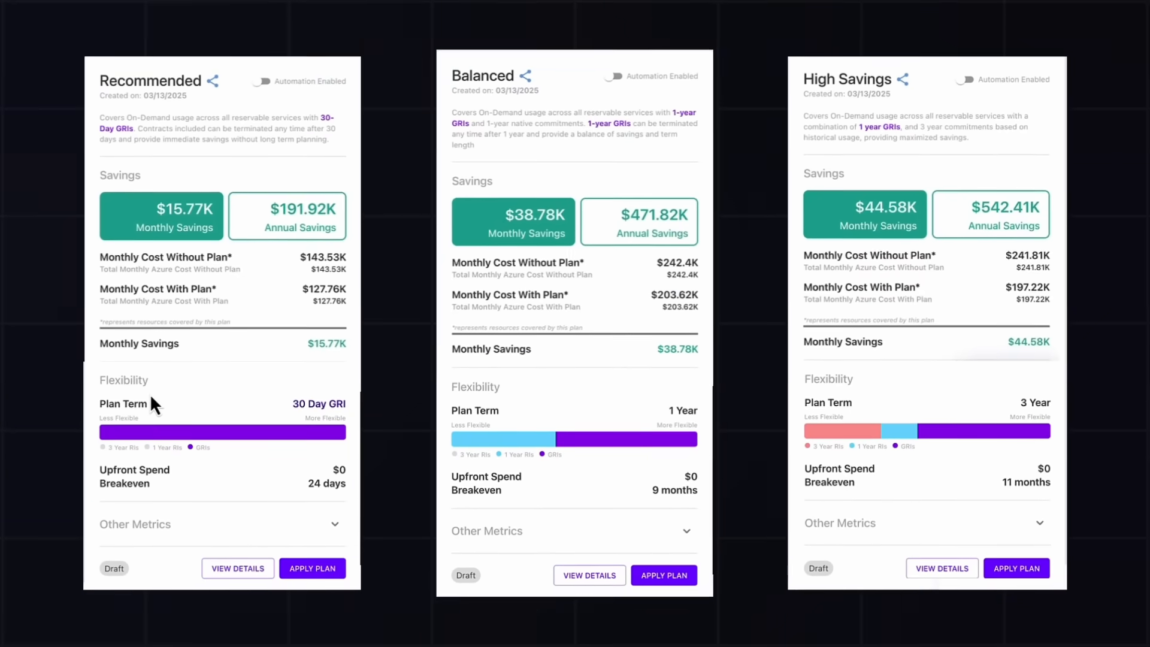
{"action": "scroll", "scroll_direction": "down", "scroll_amount": 3}
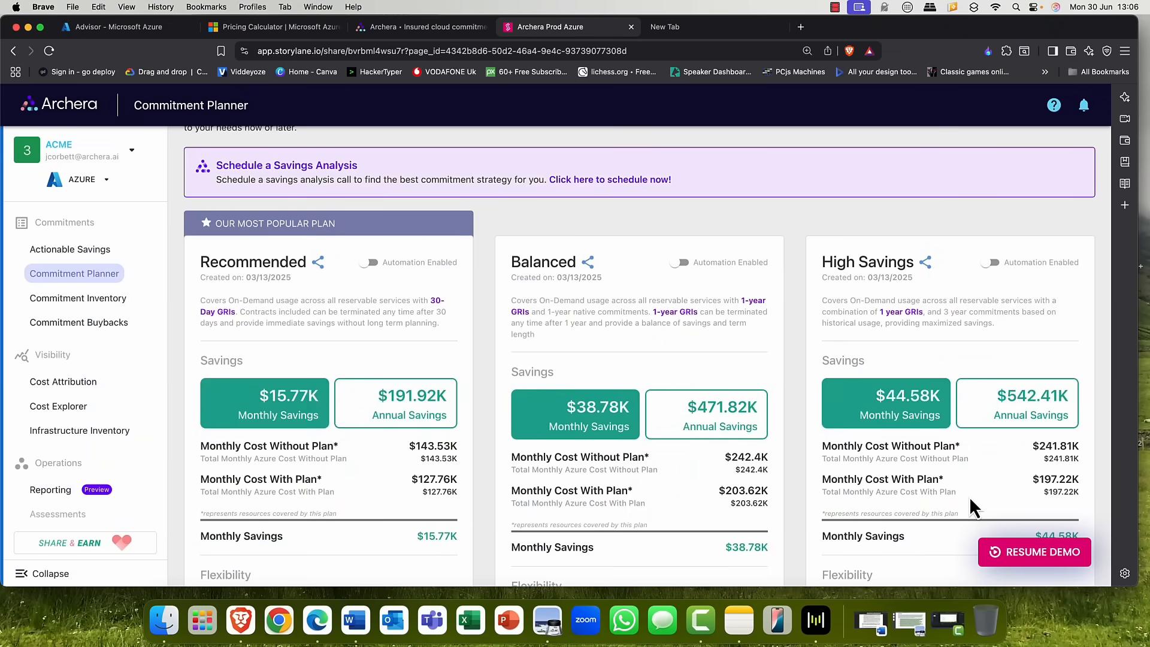
Glance at the US$24,074.93 Azure estimate, then return to the Archera Prod Azure tab
{"action": "left_click", "coordinate": [272, 27]}
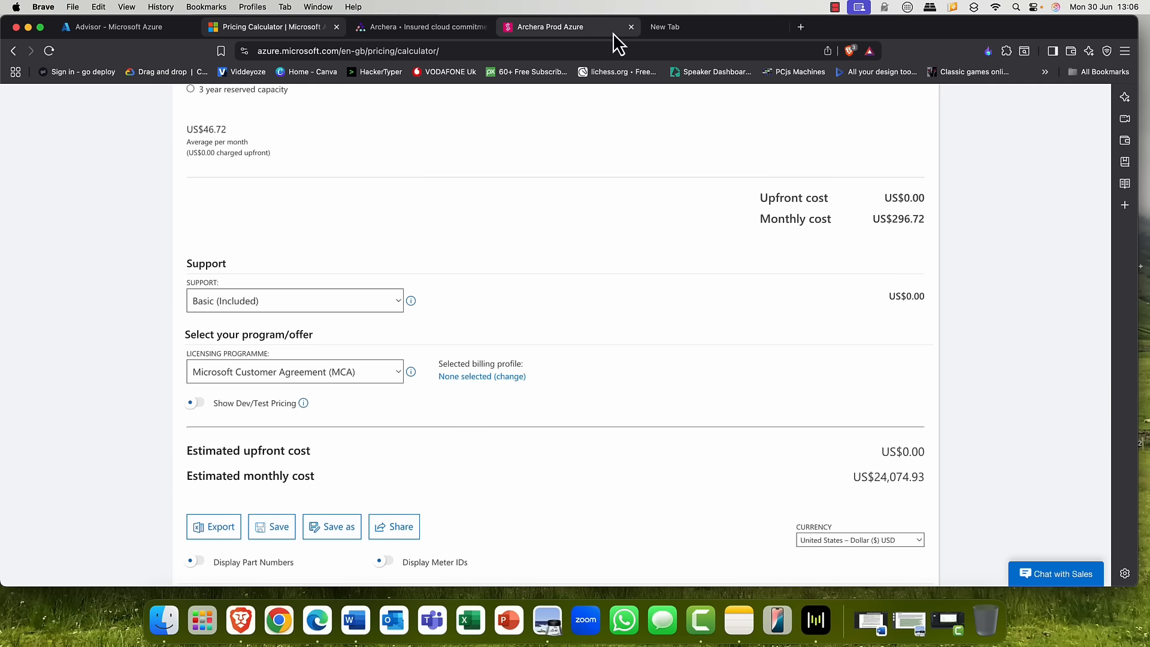
{"action": "left_click", "coordinate": [547, 27]}
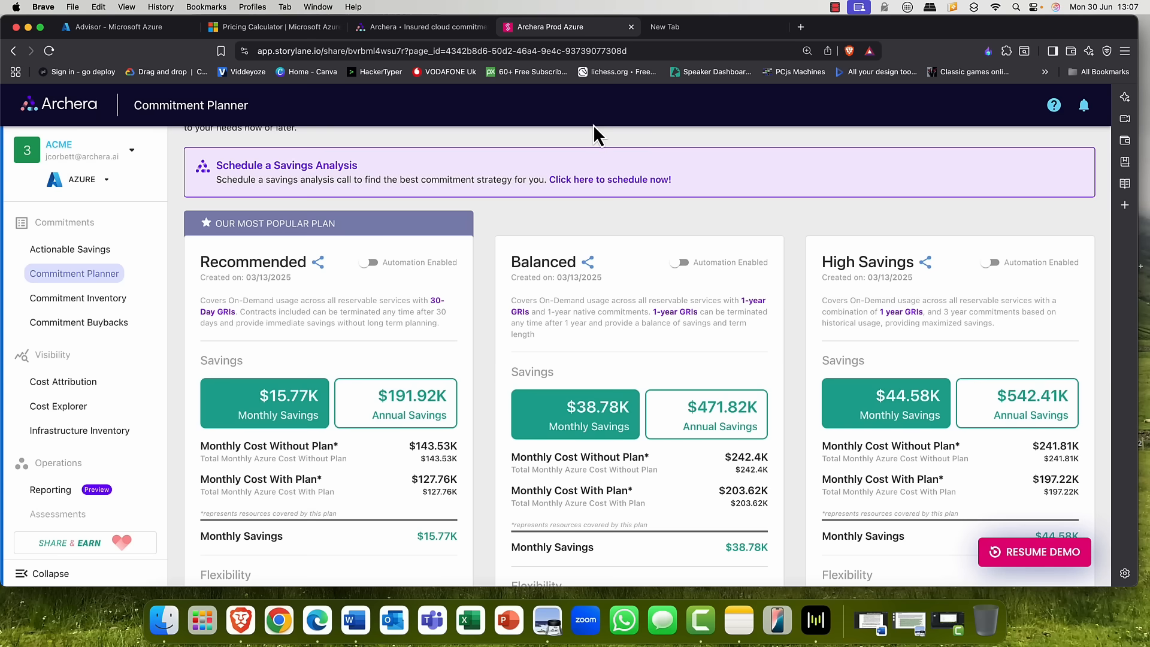
{"action": "scroll", "scroll_direction": "up", "scroll_amount": 3}
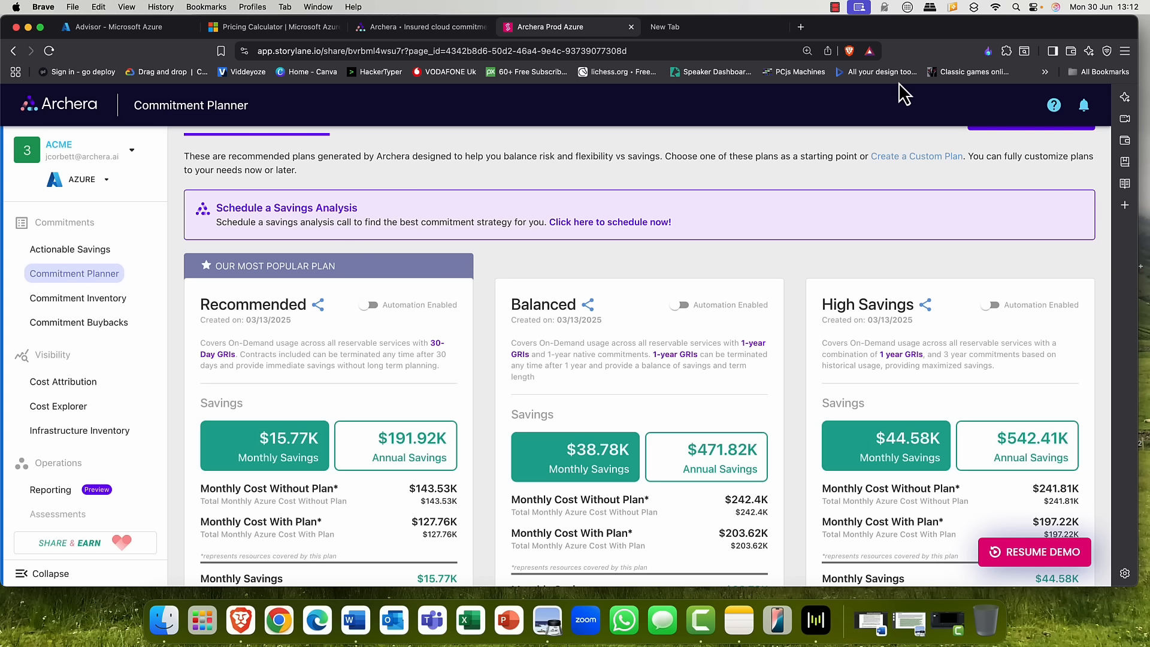
{"action": "scroll", "scroll_direction": "up", "scroll_amount": 3}
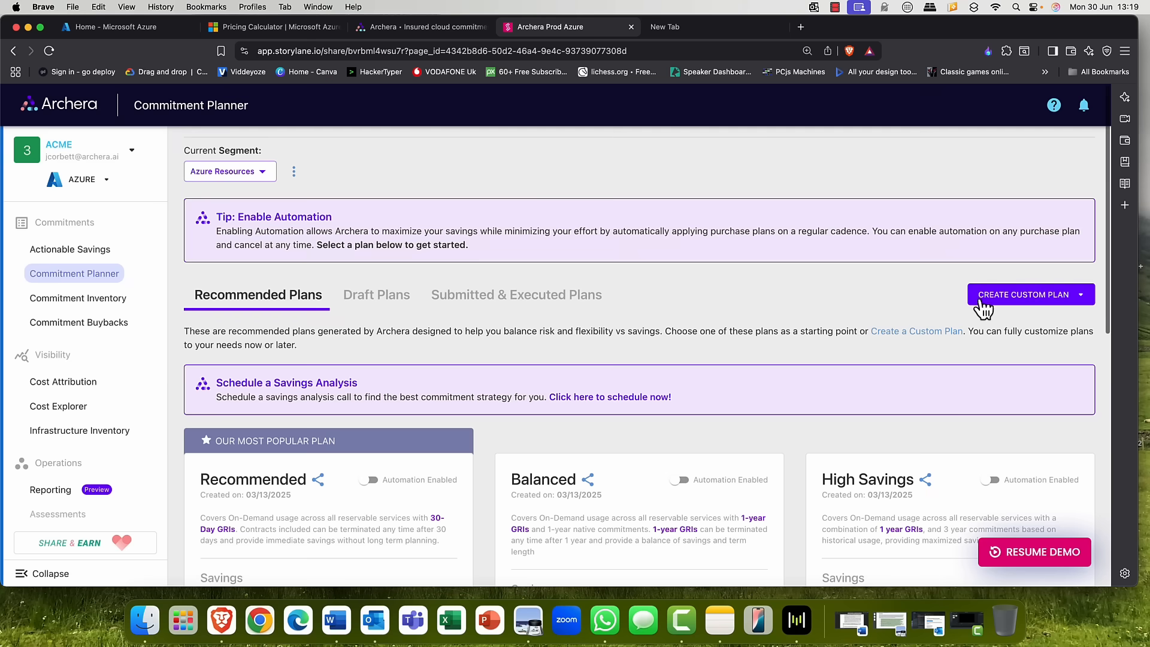
{"action": "mouse_move", "coordinate": [1026, 302]}
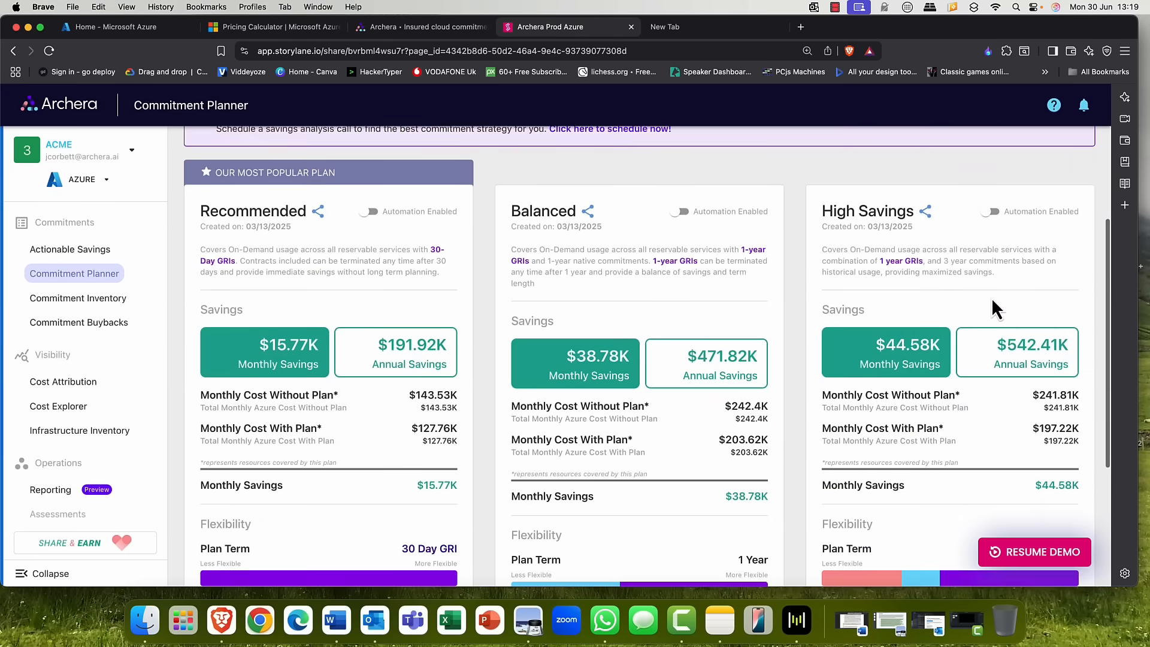
{"action": "scroll", "scroll_direction": "down", "scroll_amount": 3}
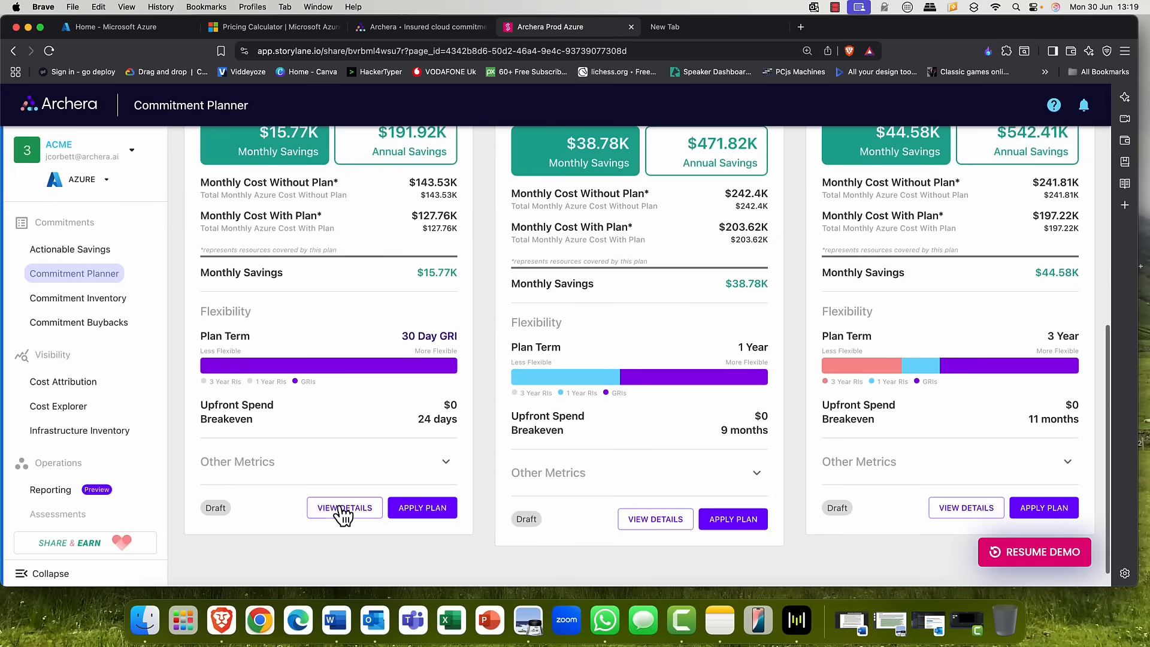
View the Recommended plan's details: savings, breakeven and covered services
{"action": "left_click", "coordinate": [343, 507]}
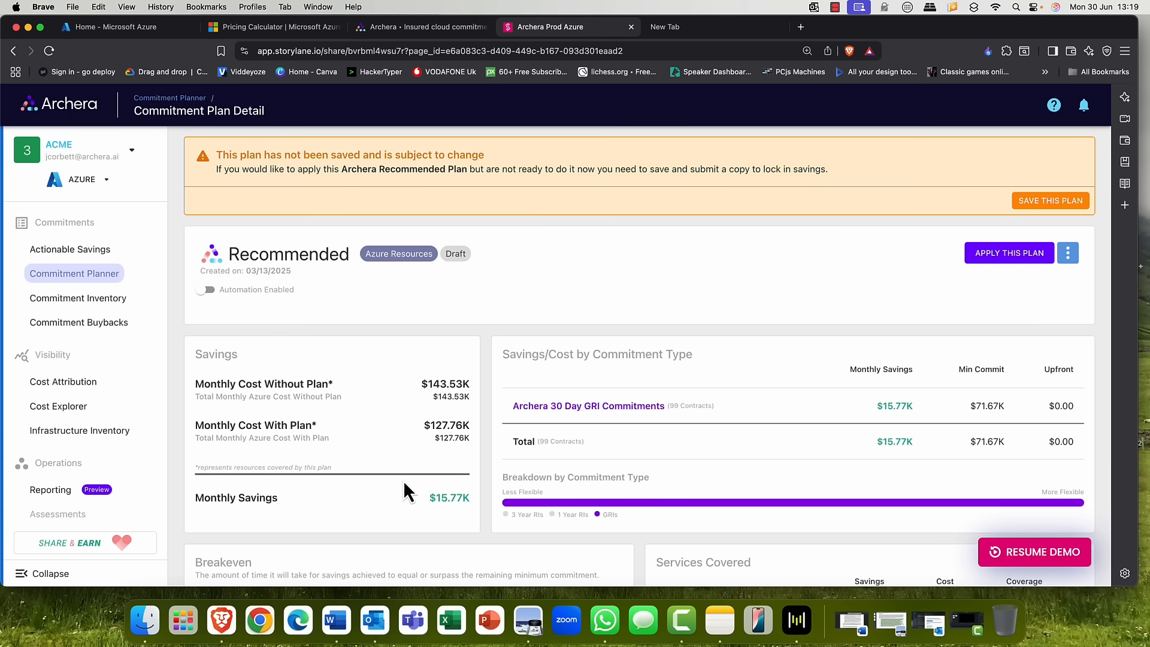
{"action": "mouse_move", "coordinate": [487, 432]}
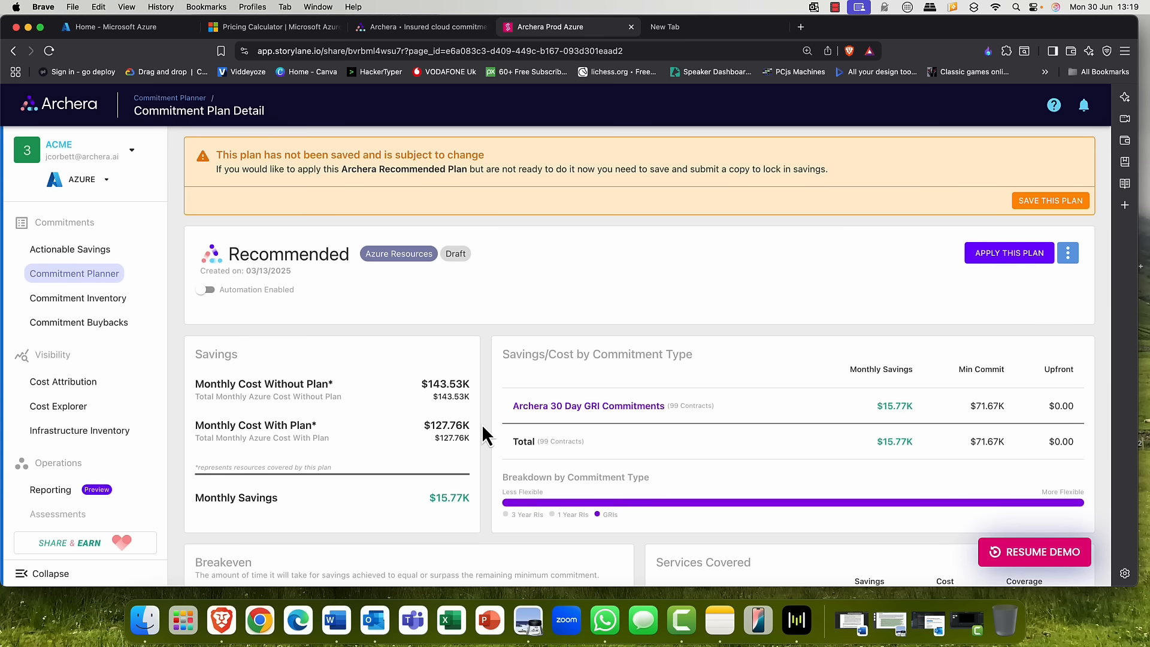
{"action": "scroll", "scroll_direction": "down", "scroll_amount": 3}
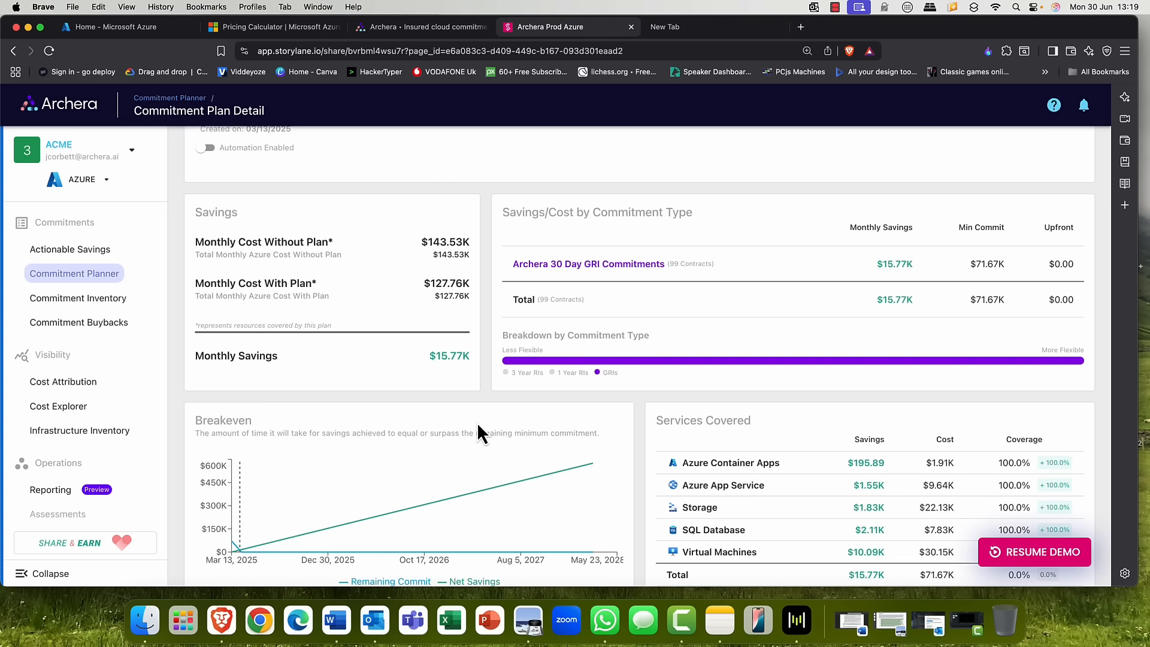
{"action": "mouse_move", "coordinate": [956, 289]}
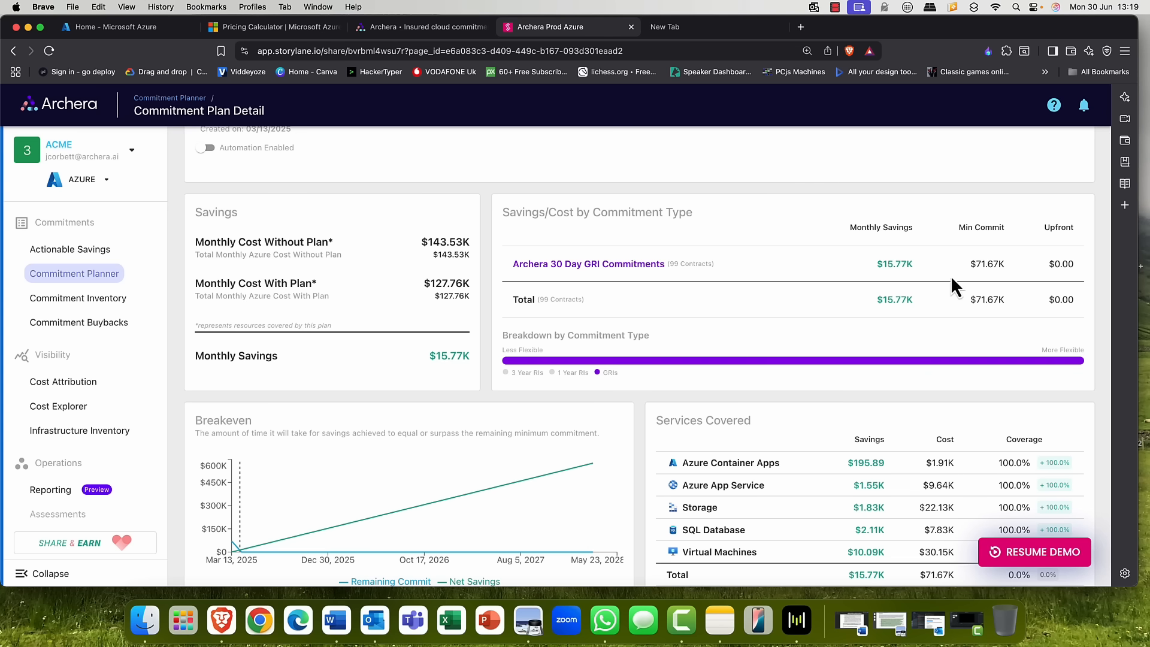
{"action": "mouse_move", "coordinate": [912, 283]}
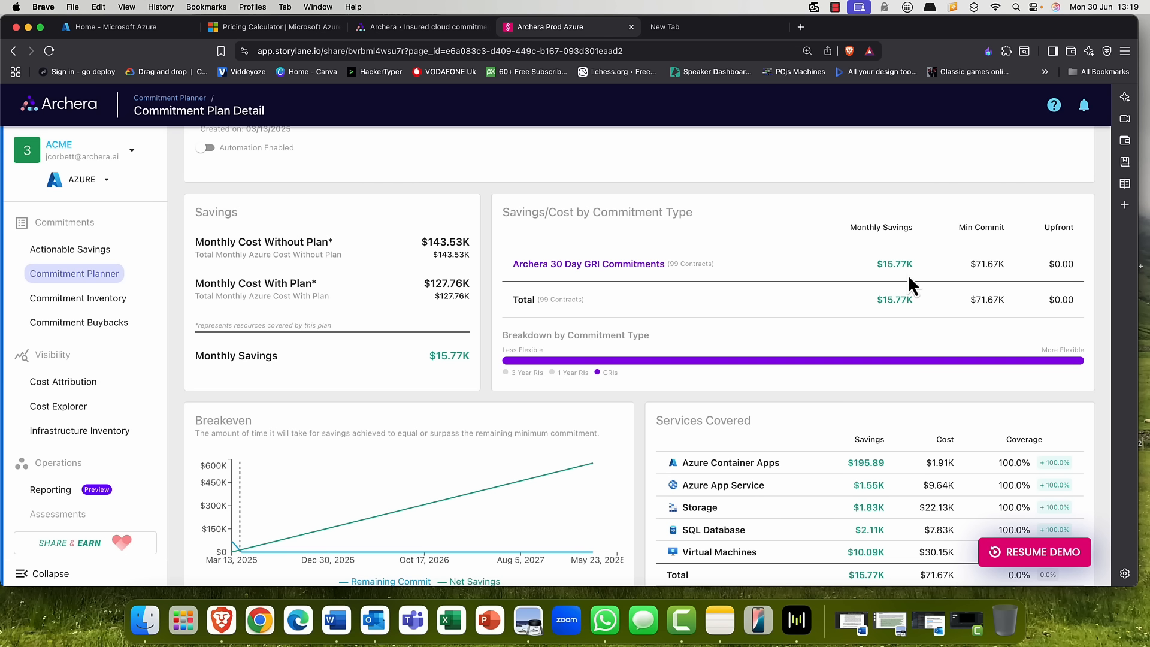
{"action": "scroll", "scroll_direction": "down", "scroll_amount": 3}
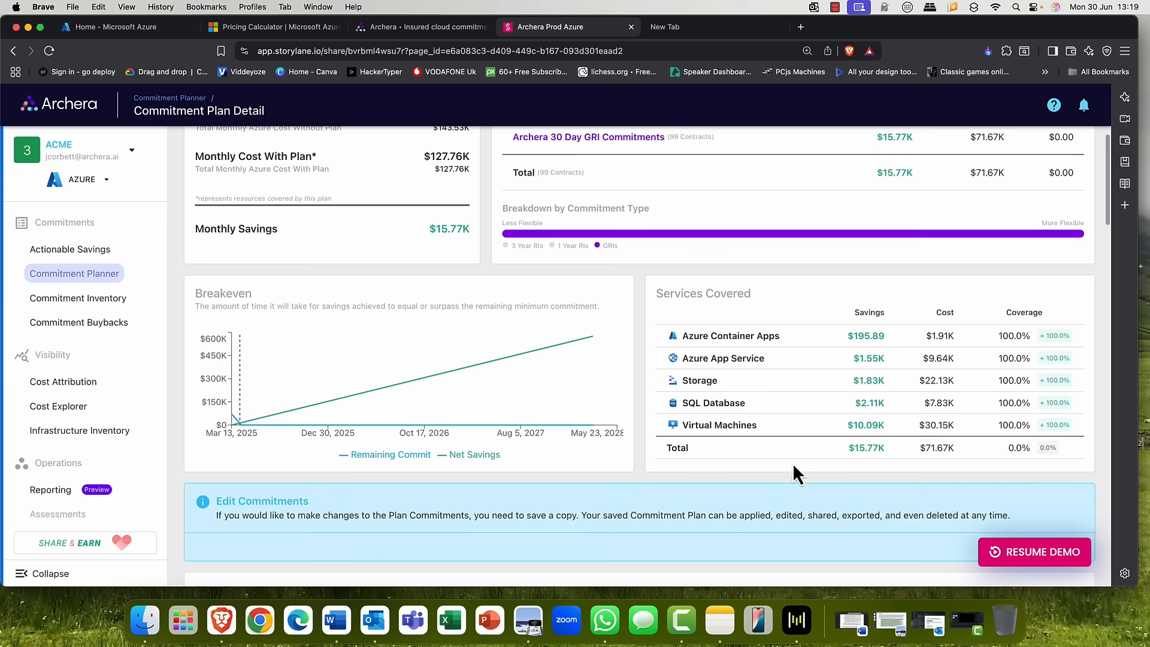
{"action": "mouse_move", "coordinate": [818, 435]}
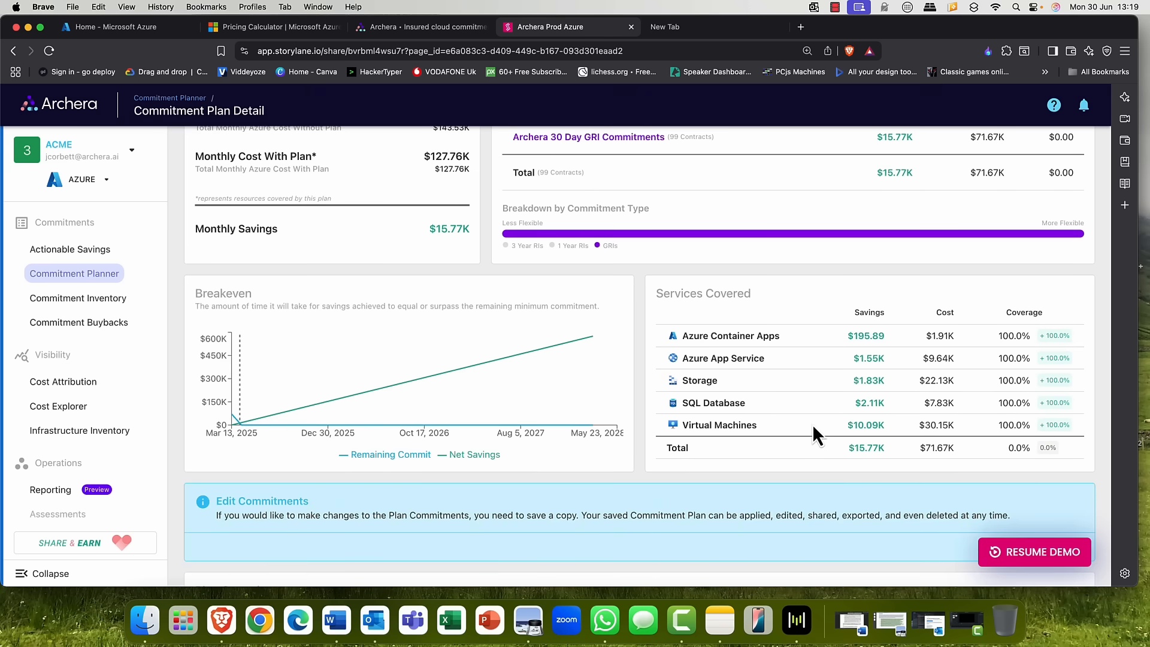
{"action": "scroll", "scroll_direction": "down", "scroll_amount": 3}
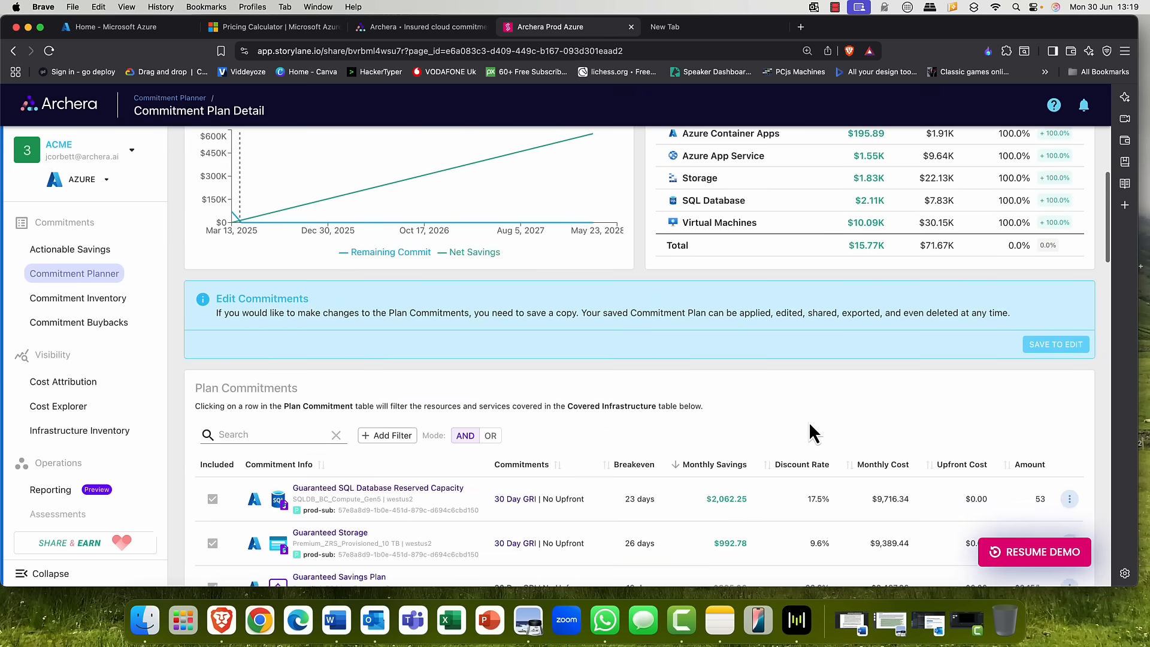
{"action": "scroll", "scroll_direction": "down", "scroll_amount": 3}
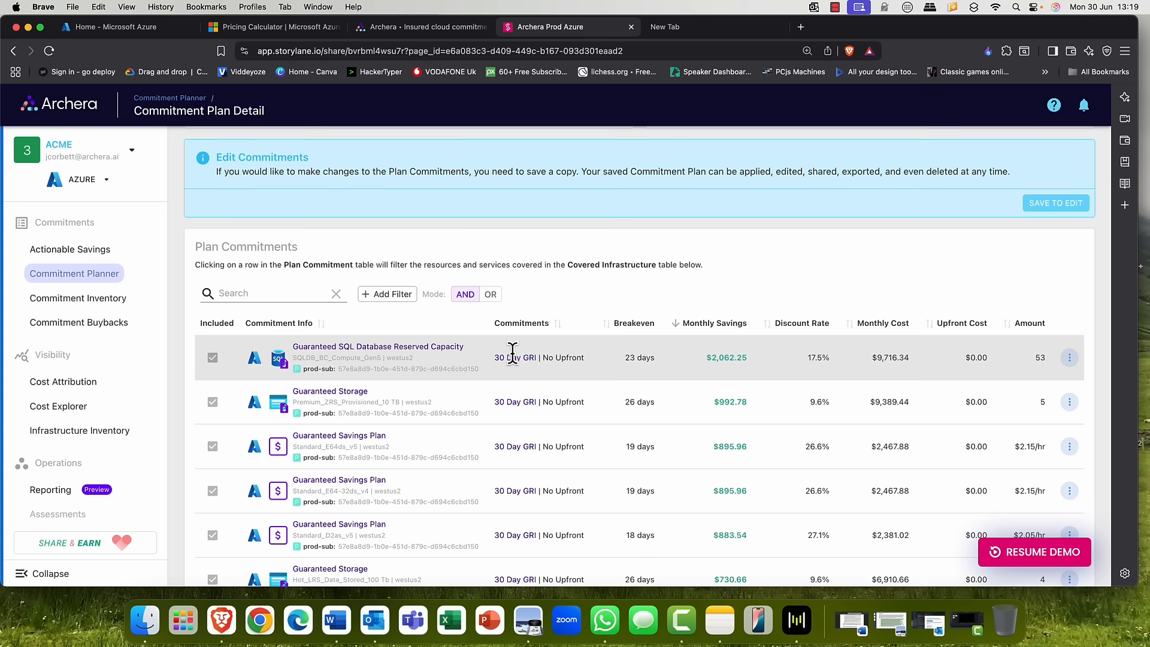
Show the Commitment Inventory of 30-day GRI commitments with costs, savings and status
{"action": "left_click", "coordinate": [77, 298]}
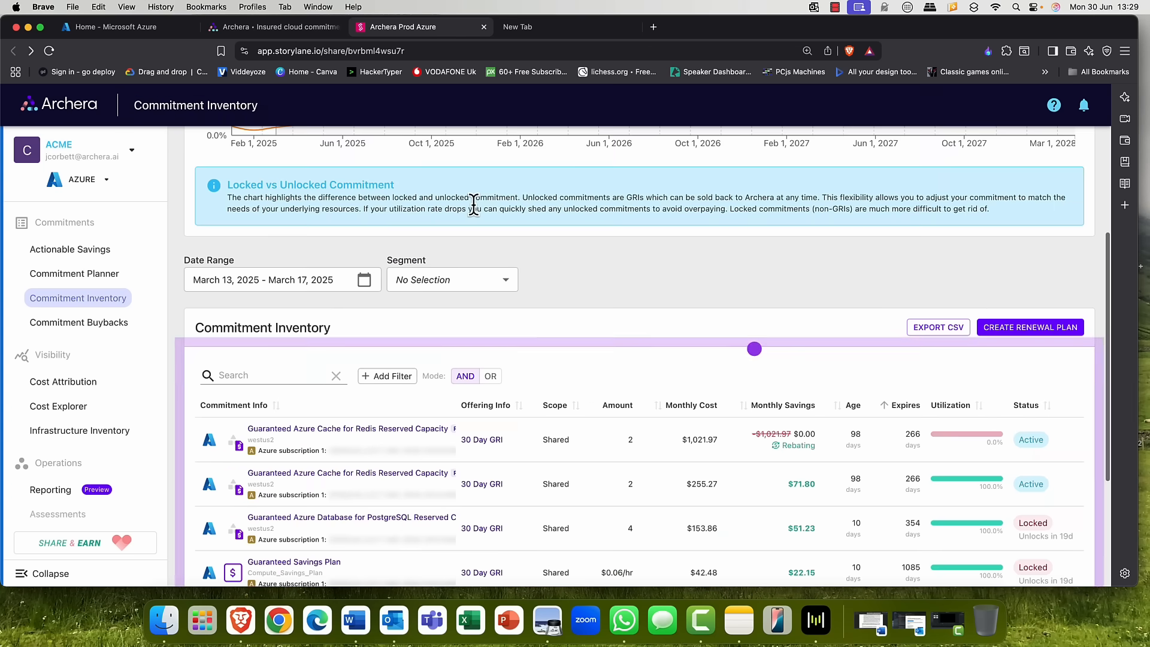
{"action": "scroll", "scroll_direction": "down", "scroll_amount": 3}
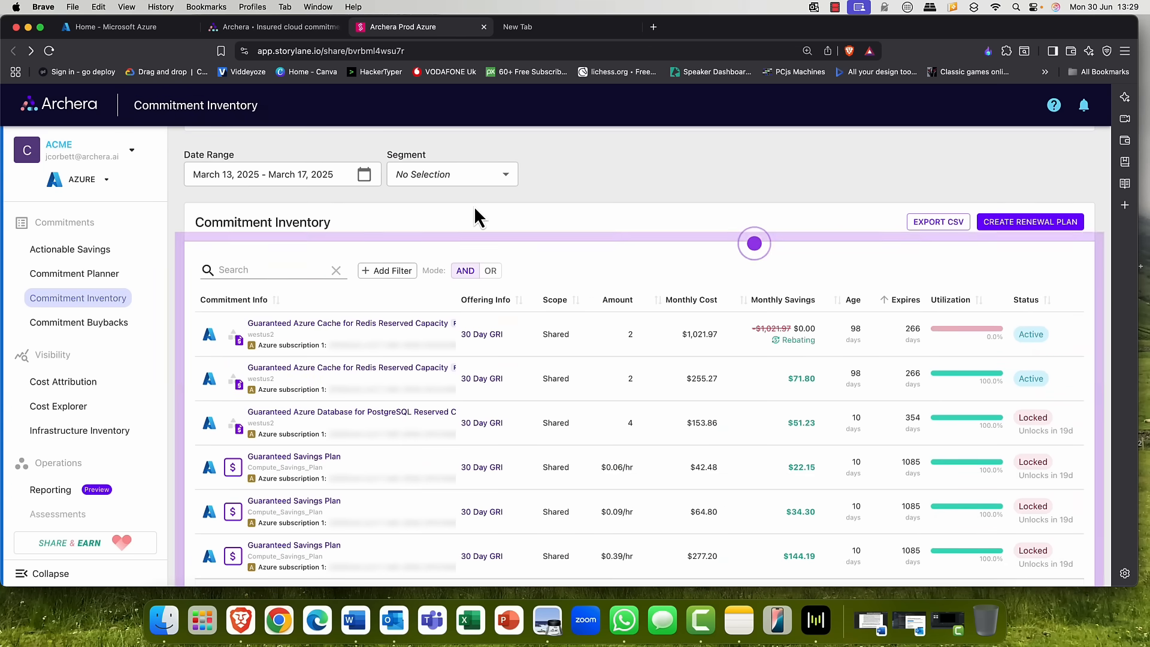
{"action": "mouse_move", "coordinate": [414, 191]}
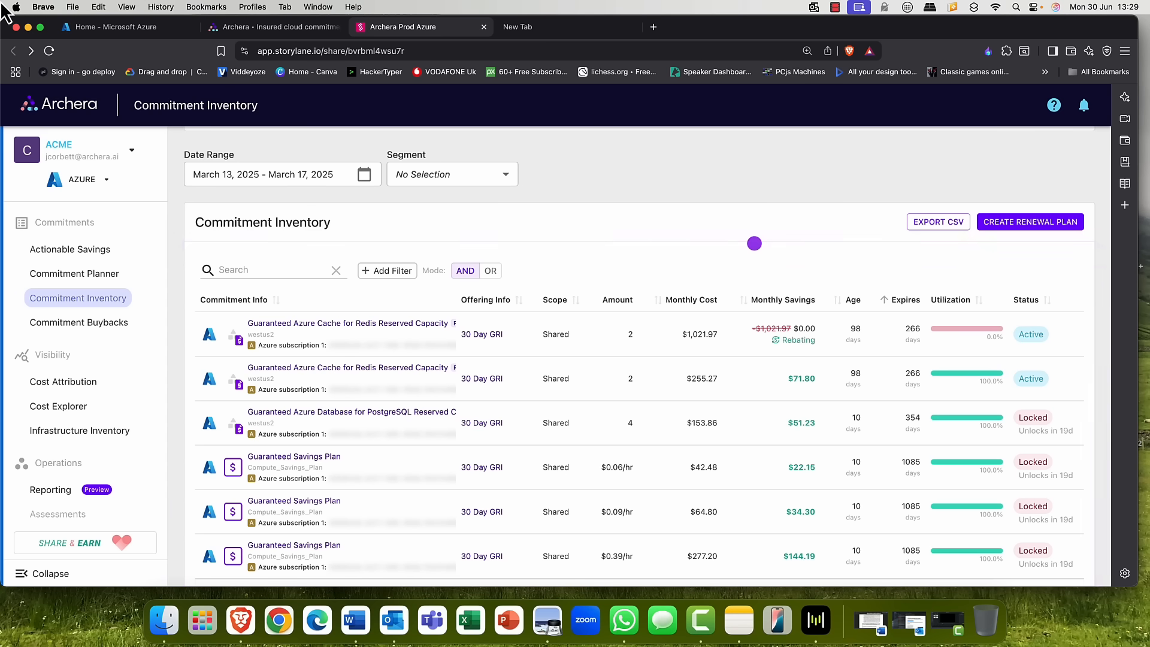
Search the Azure Marketplace for 'Archera' and locate its single SaaS FinOps listing
{"action": "left_click", "coordinate": [117, 28]}
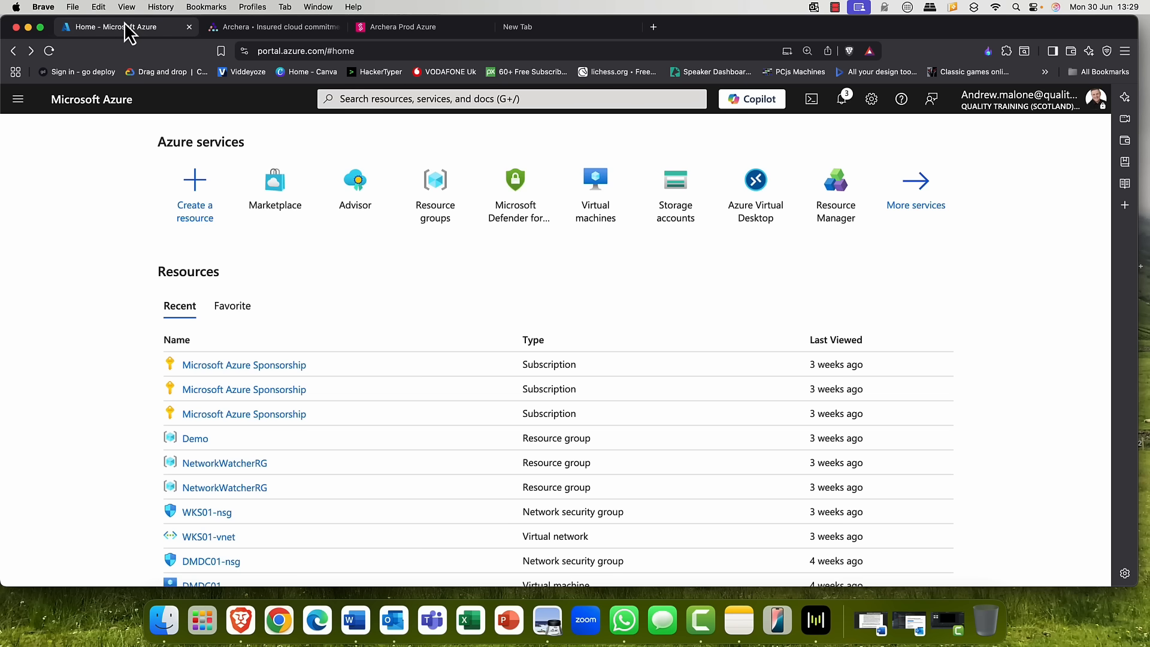
{"action": "mouse_move", "coordinate": [276, 194]}
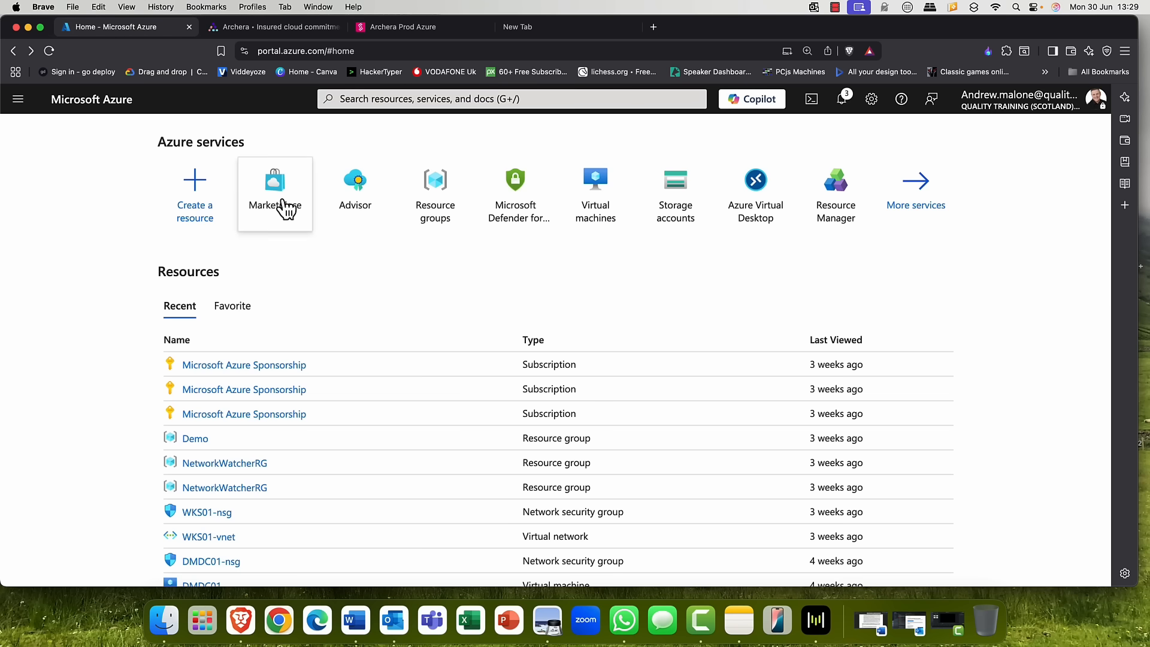
{"action": "left_click", "coordinate": [274, 183]}
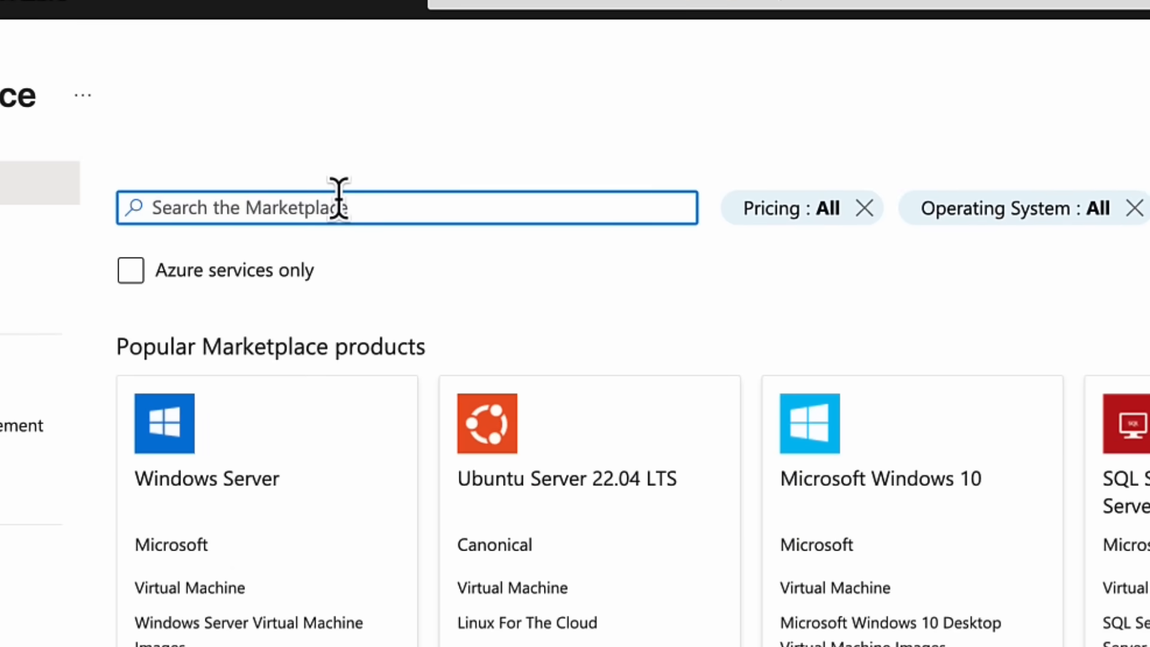
{"action": "type", "text": "Archera"}
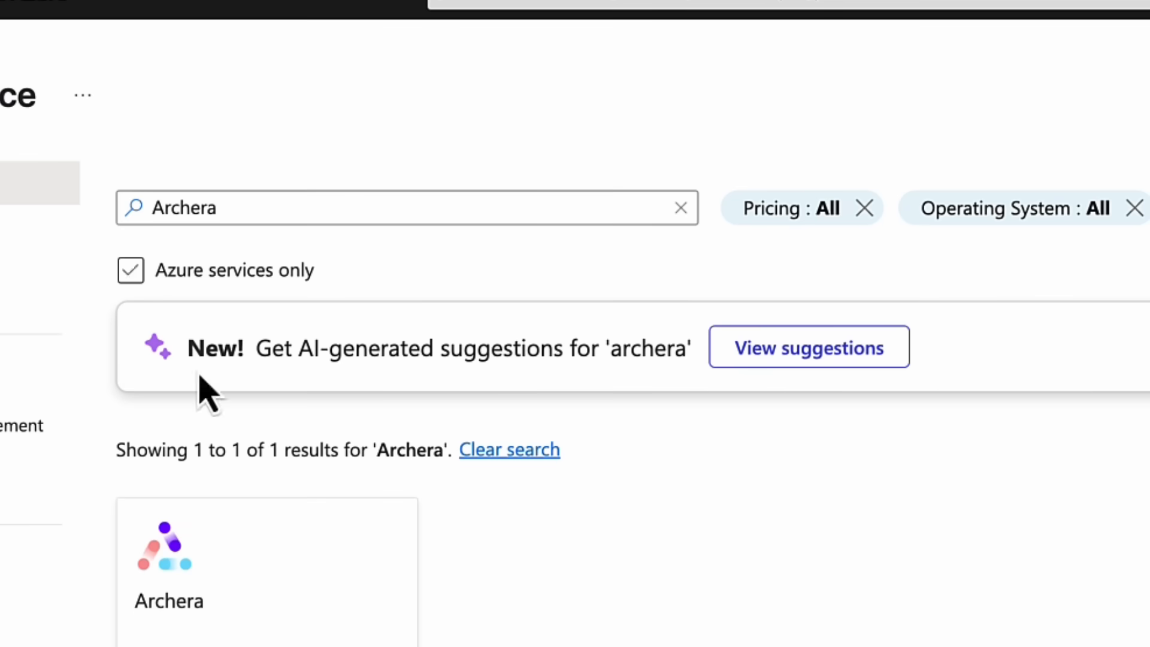
{"action": "scroll", "scroll_direction": "down", "scroll_amount": 3}
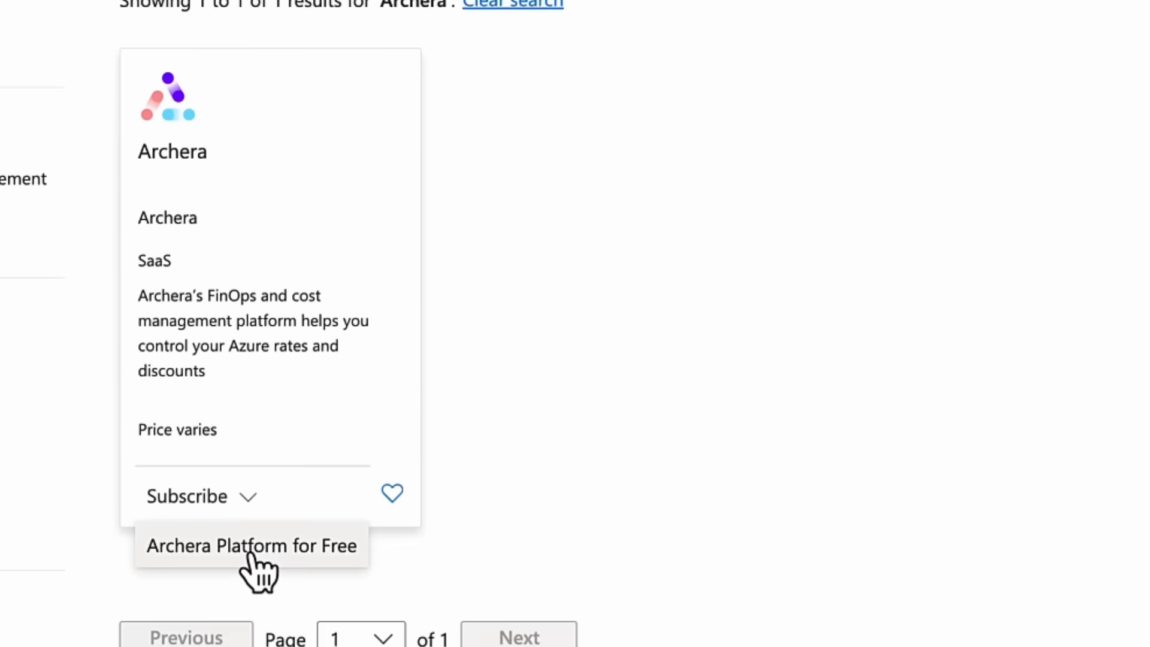
{"action": "scroll", "scroll_direction": "down", "scroll_amount": 3}
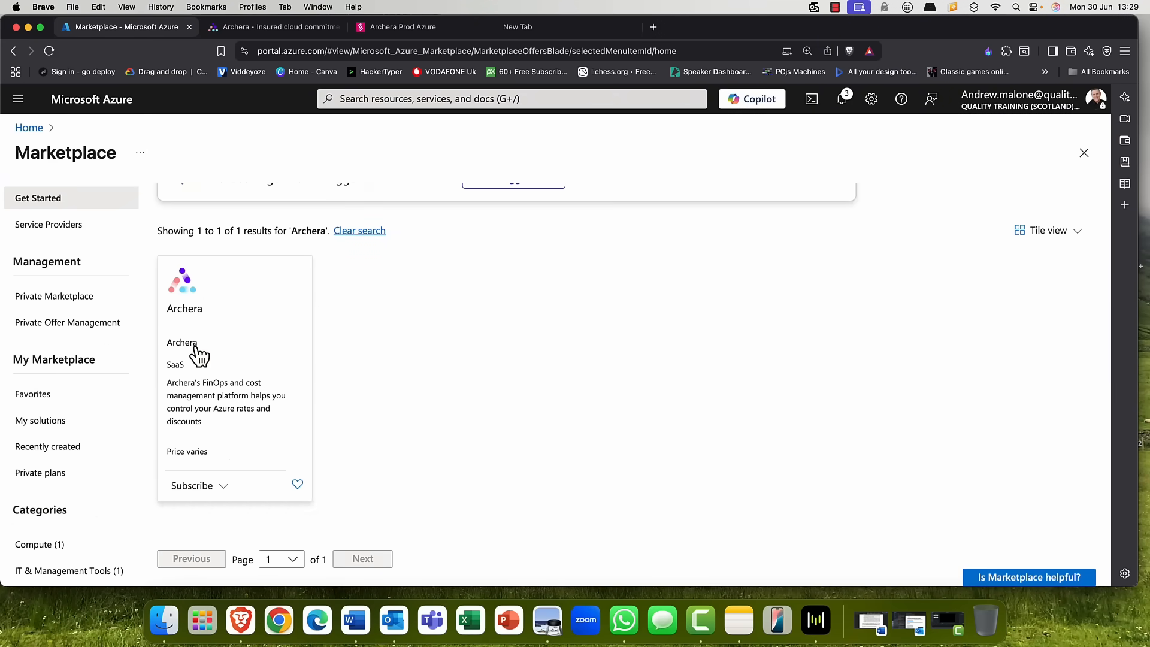
{"action": "mouse_move", "coordinate": [181, 343]}
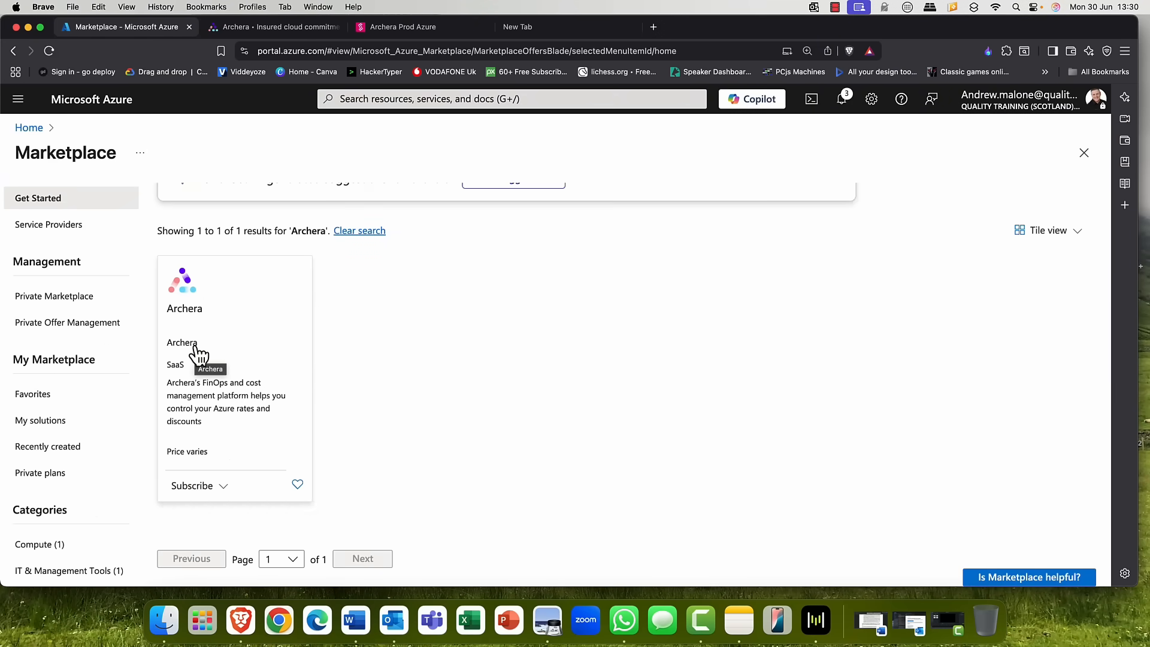